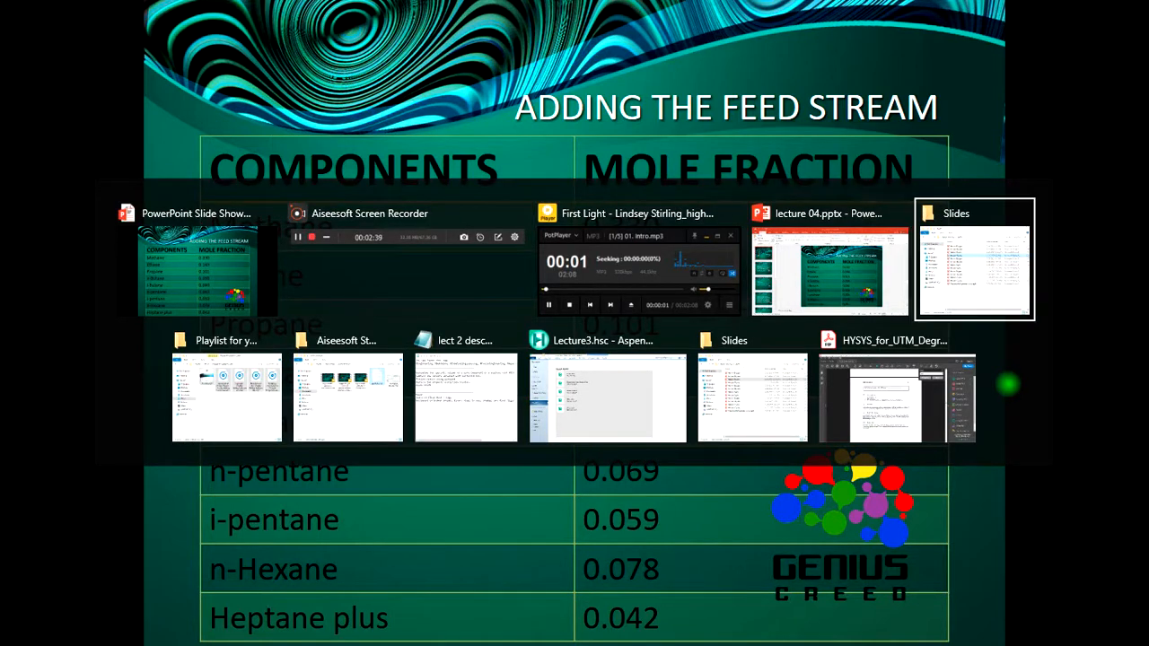
Bring HYSYS to the front and create a new blank simulation case.
click(607, 397)
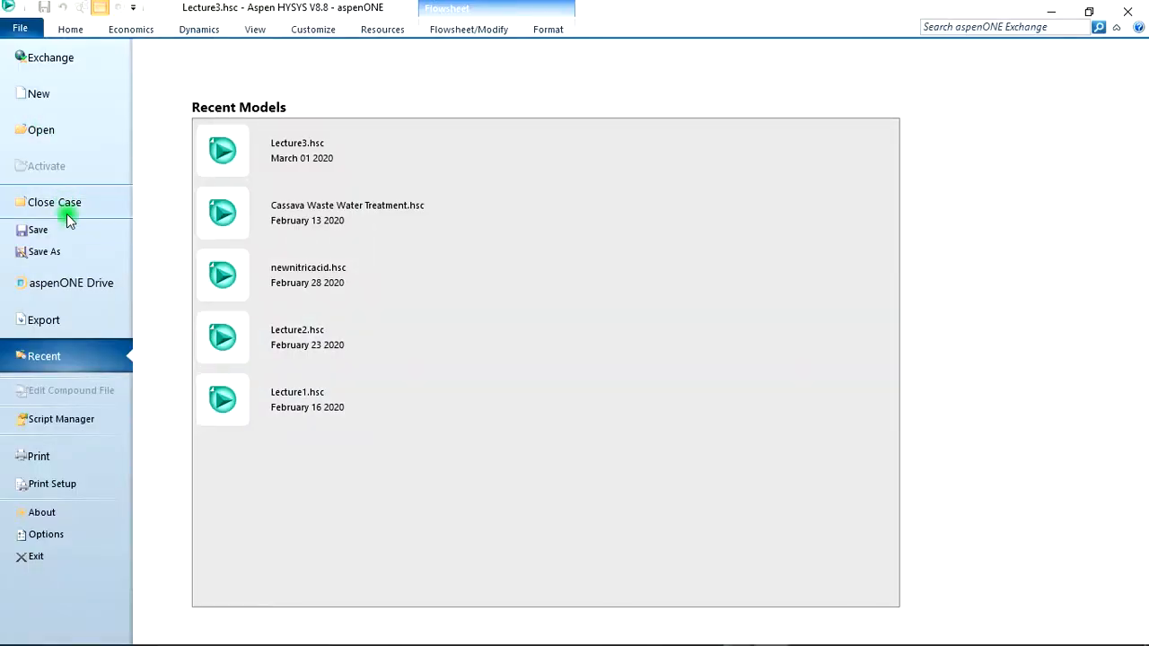
click(39, 94)
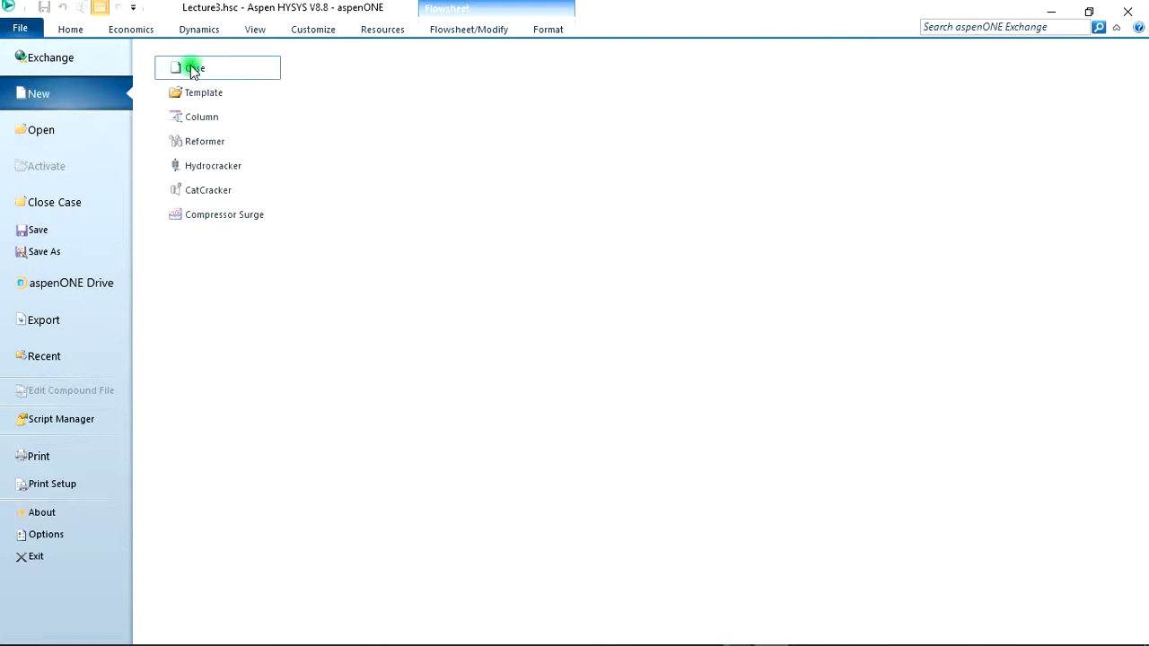
click(194, 68)
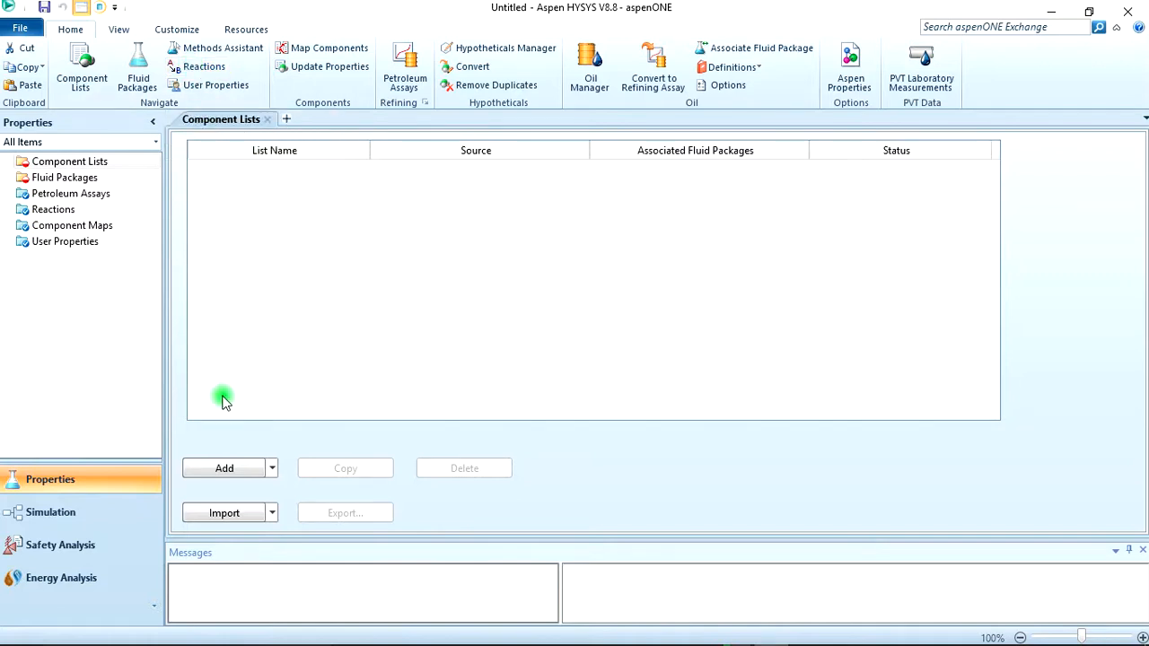
Add Component List - 1 with Methane through n-Hexane from the pure-component databank.
click(223, 467)
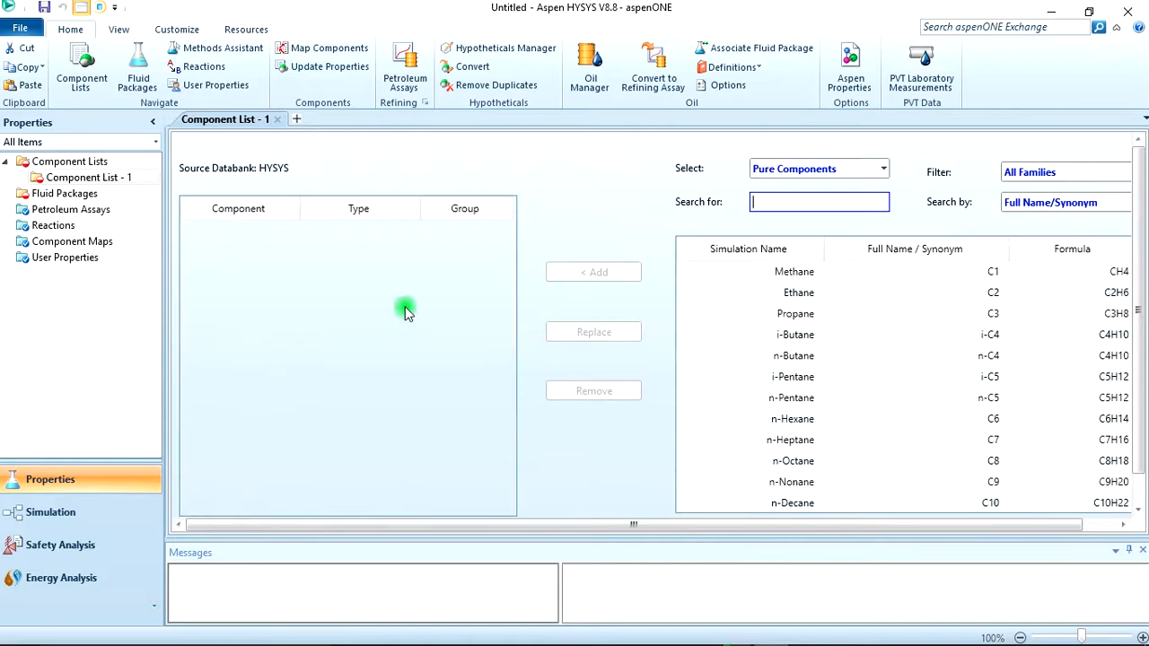
click(794, 271)
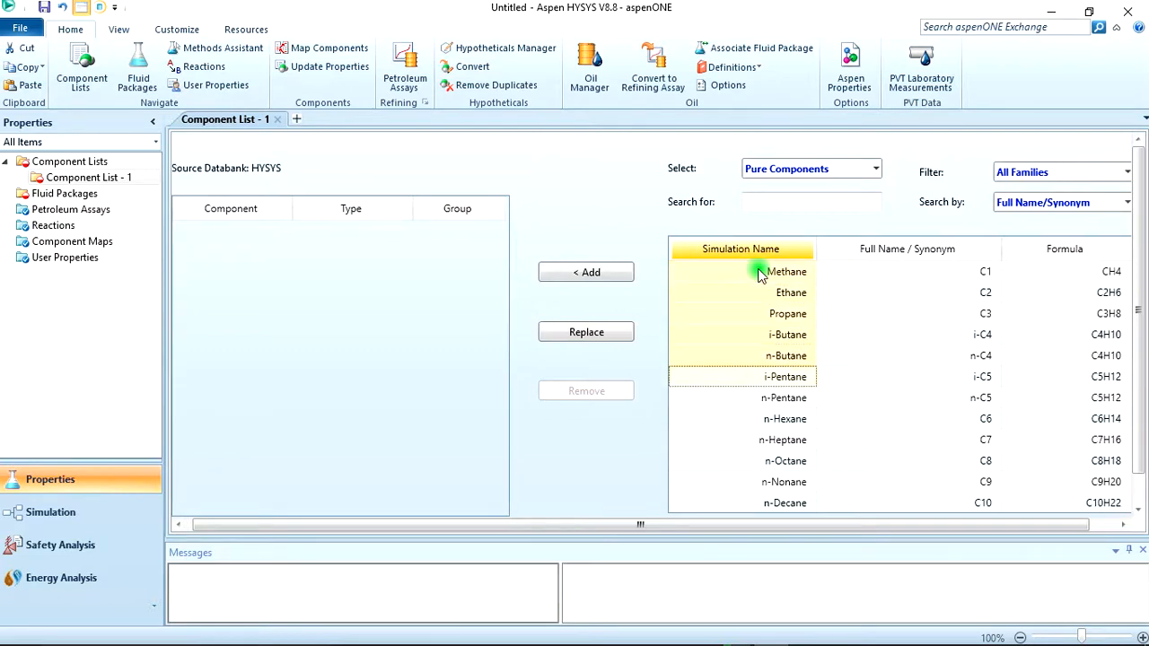
click(783, 398)
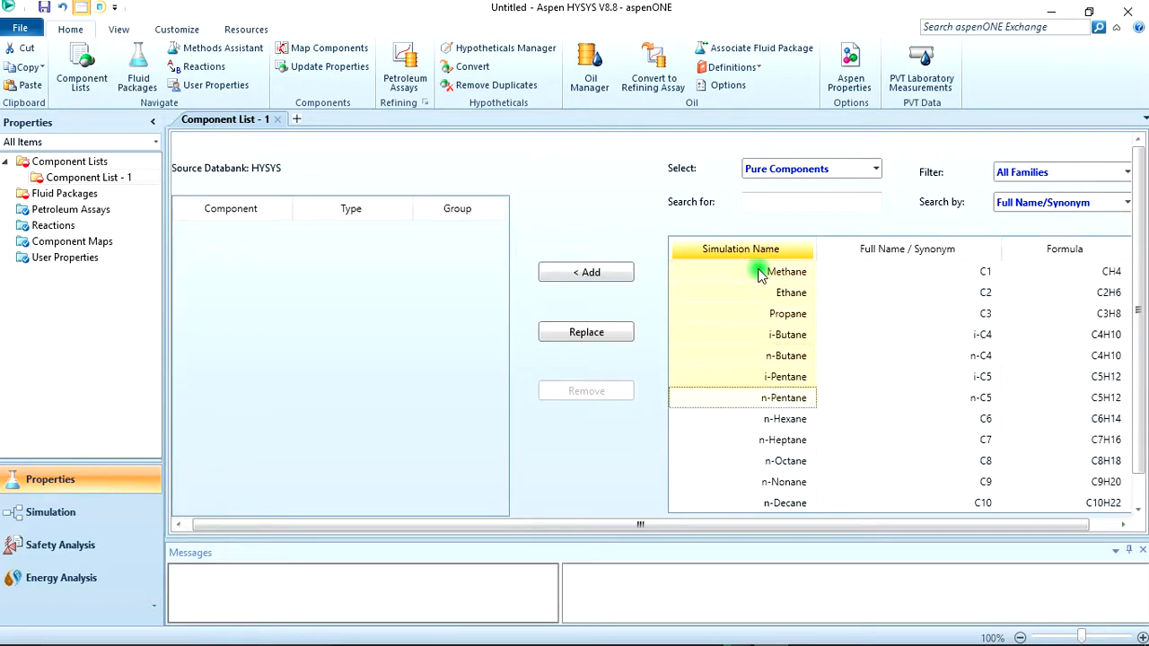
click(784, 418)
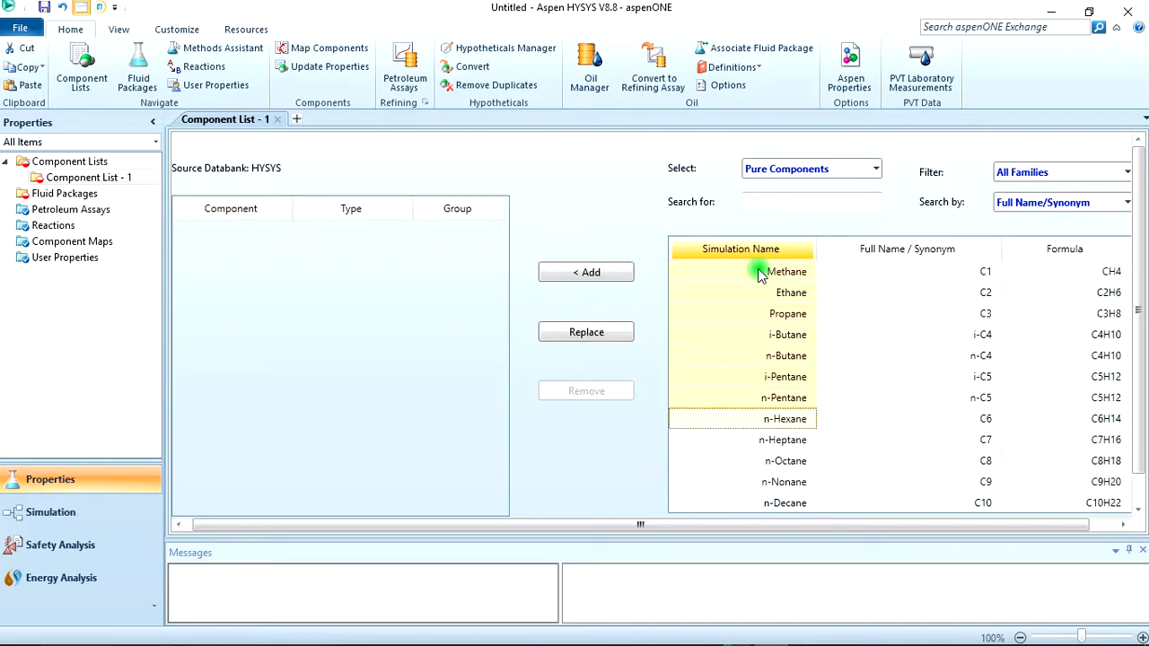
mouse_move(623, 273)
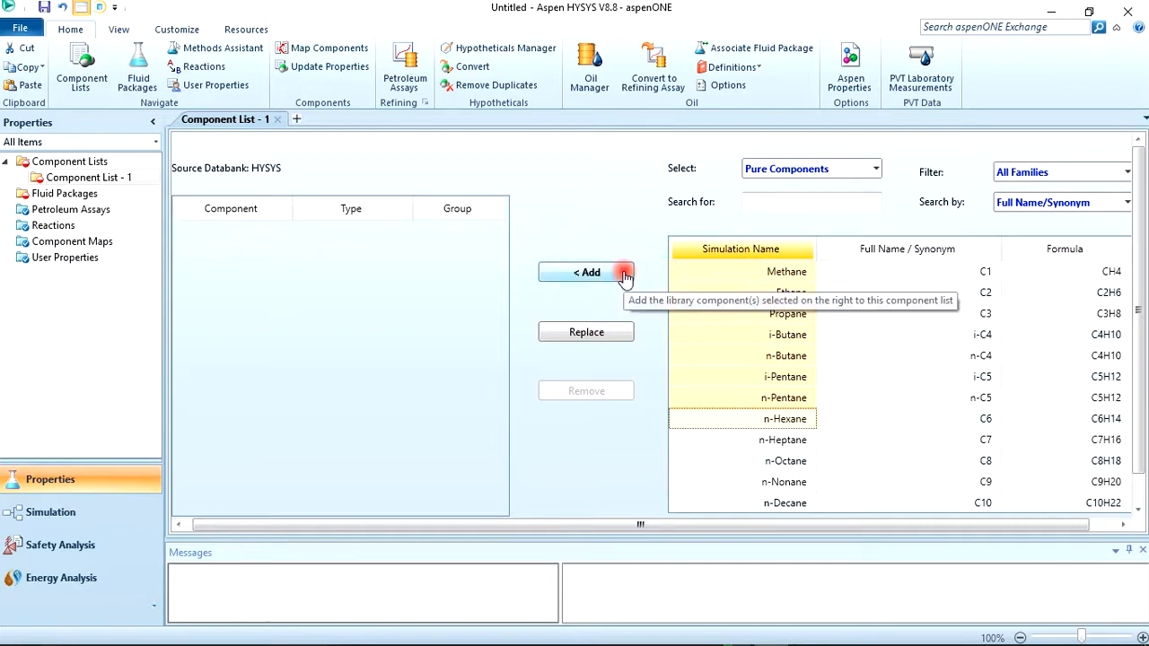
click(588, 272)
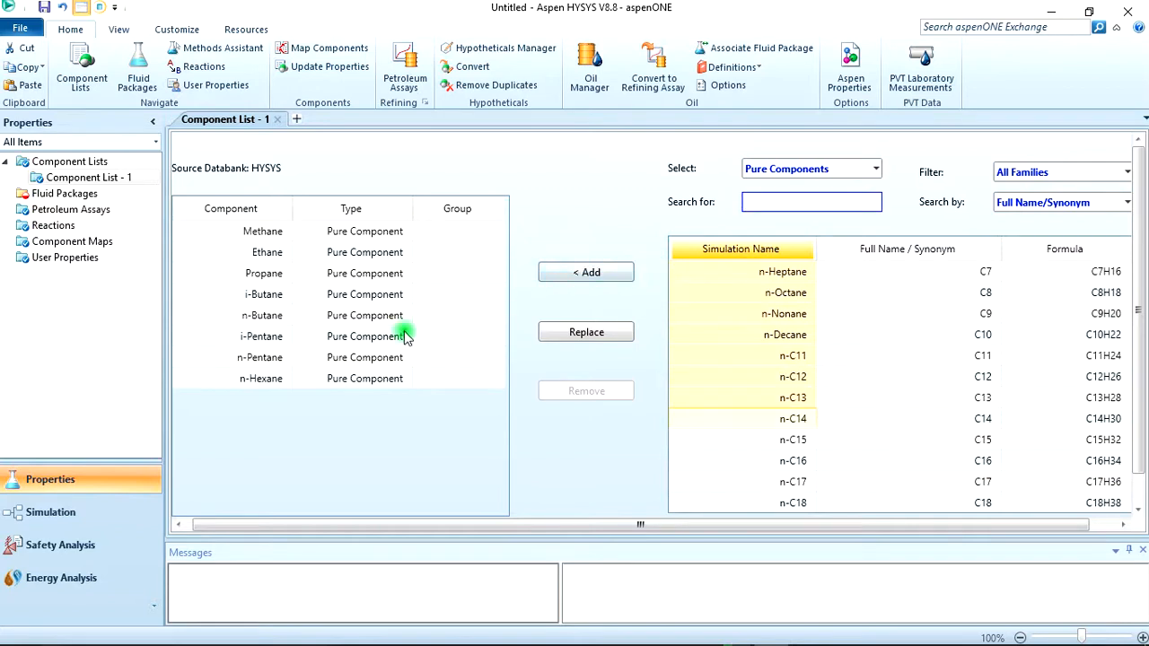
mouse_move(409, 378)
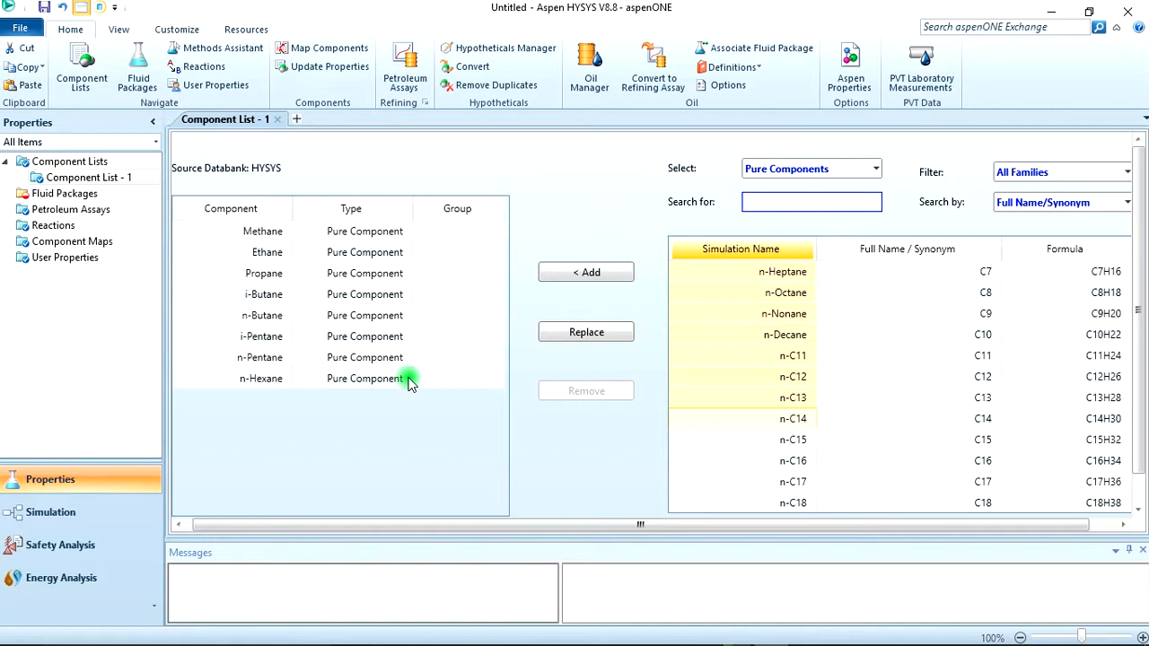
click(810, 201)
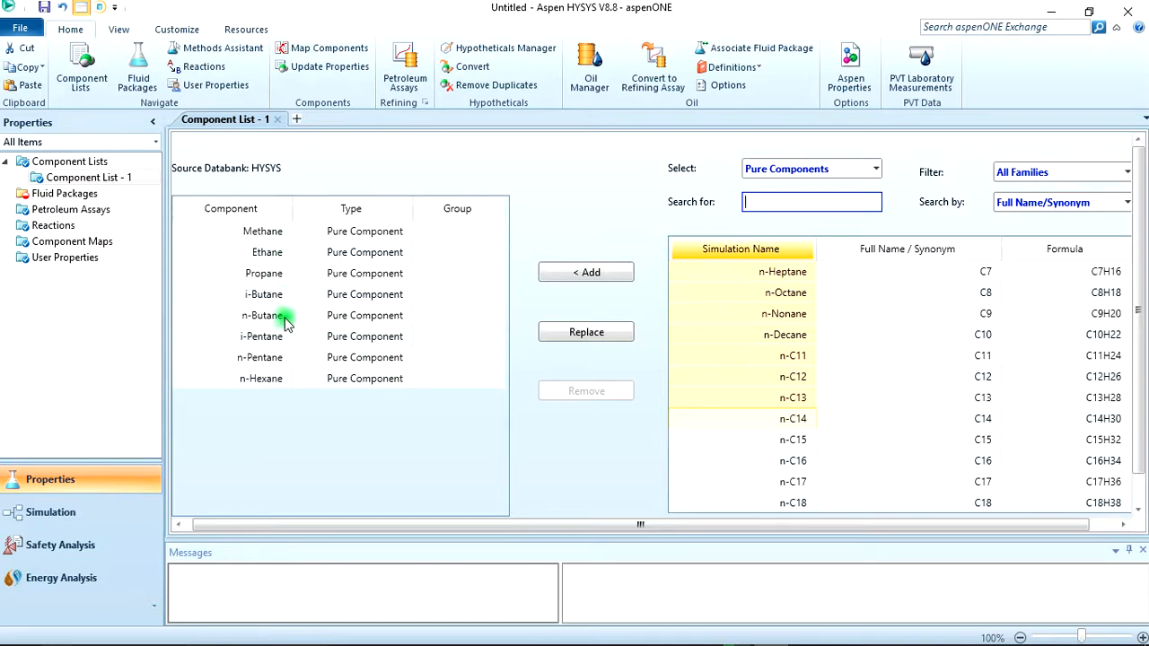
mouse_move(732, 341)
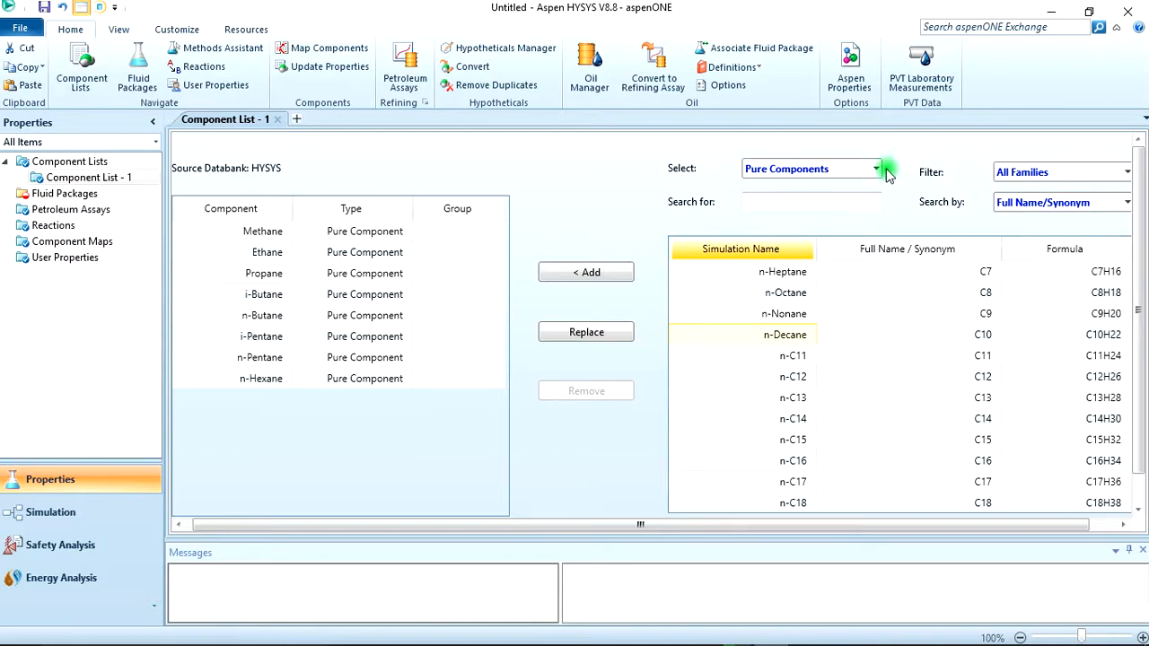
Set the component source to Hypothetical with the Create and Edit Hypos method.
click(875, 169)
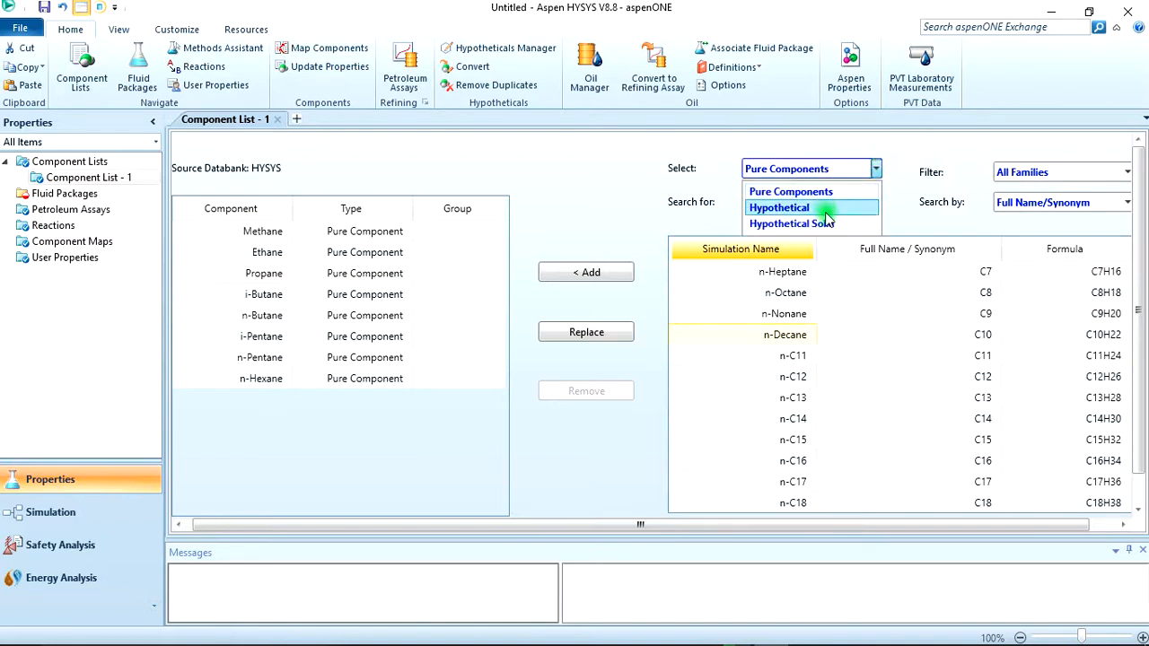
click(778, 208)
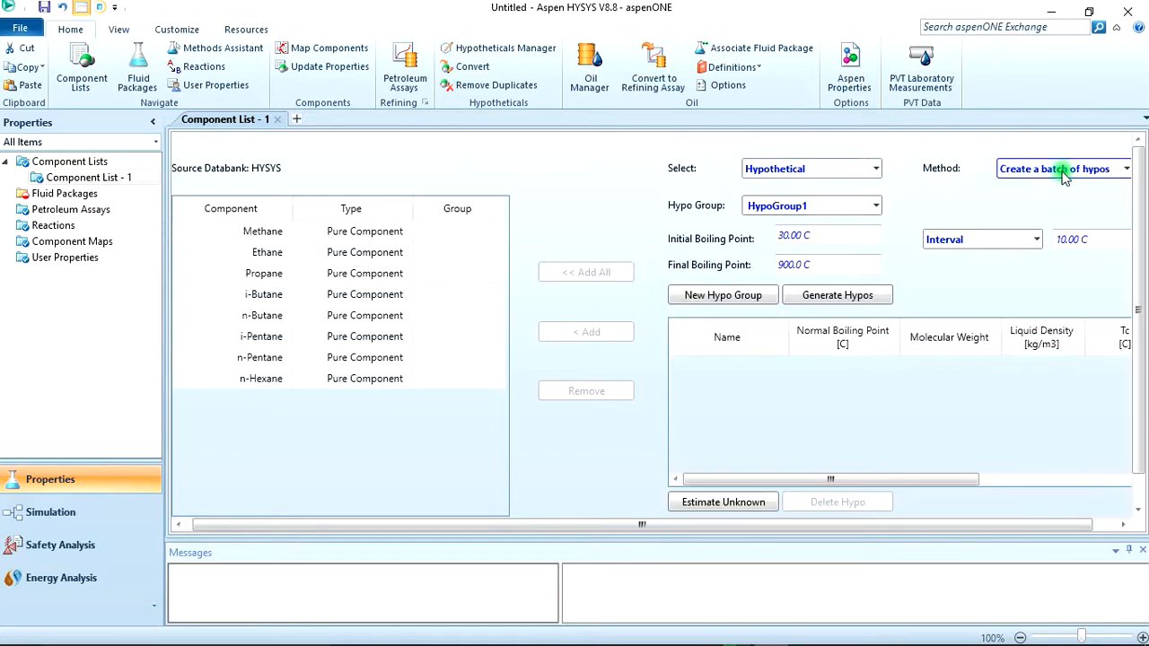
click(1125, 168)
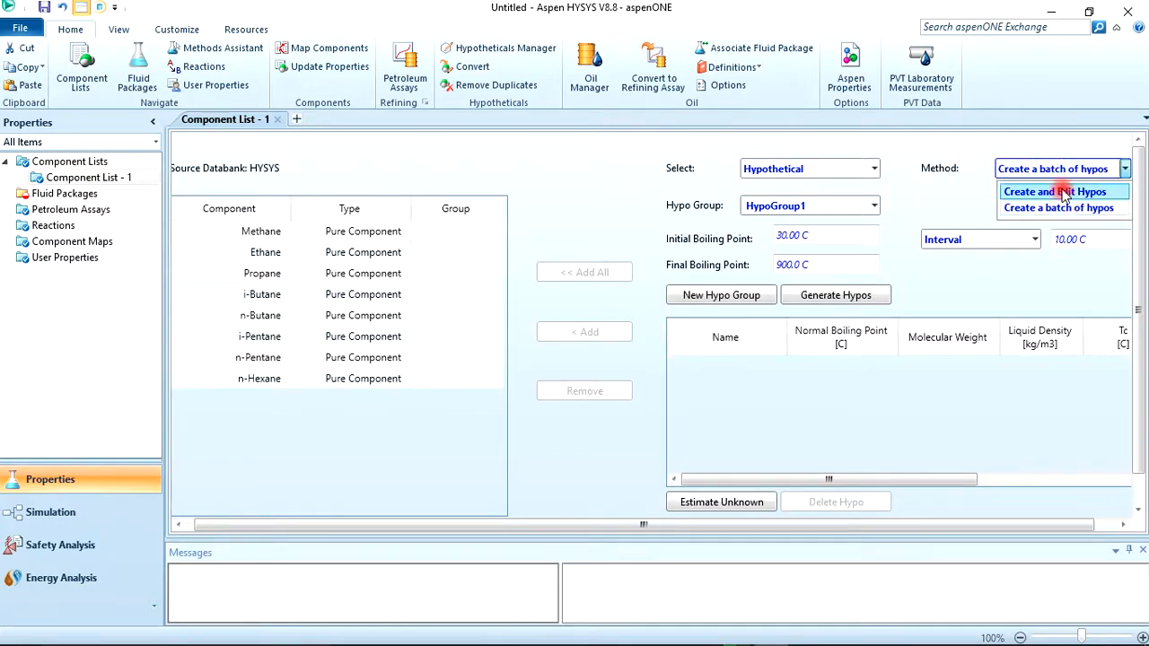
click(1053, 191)
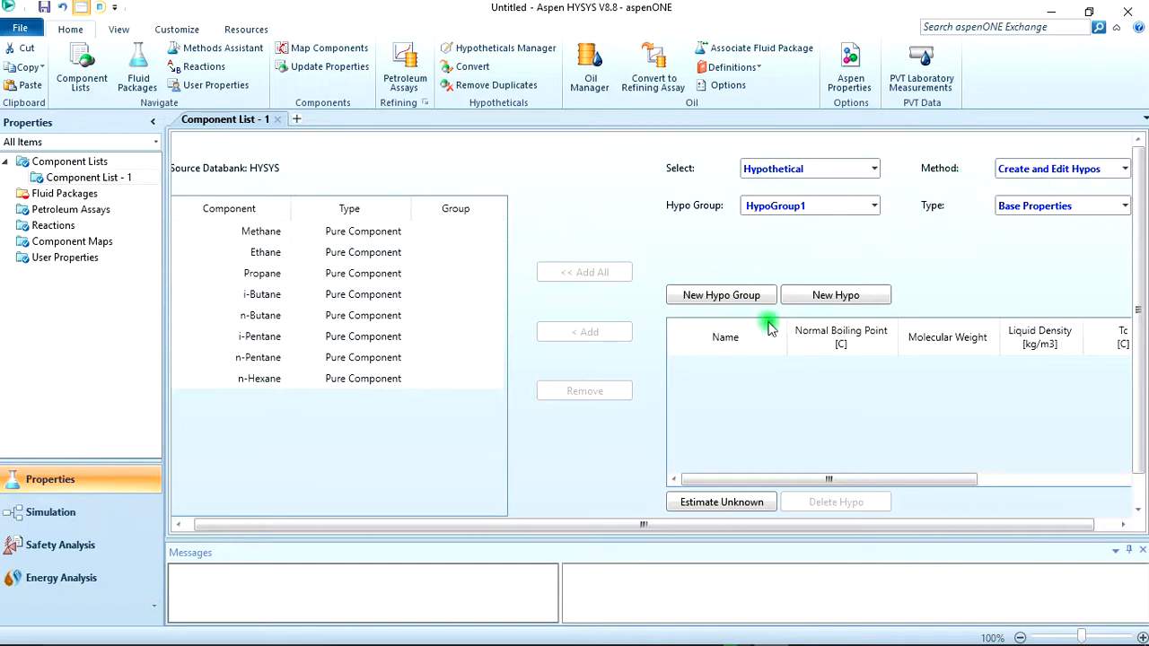
mouse_move(713, 305)
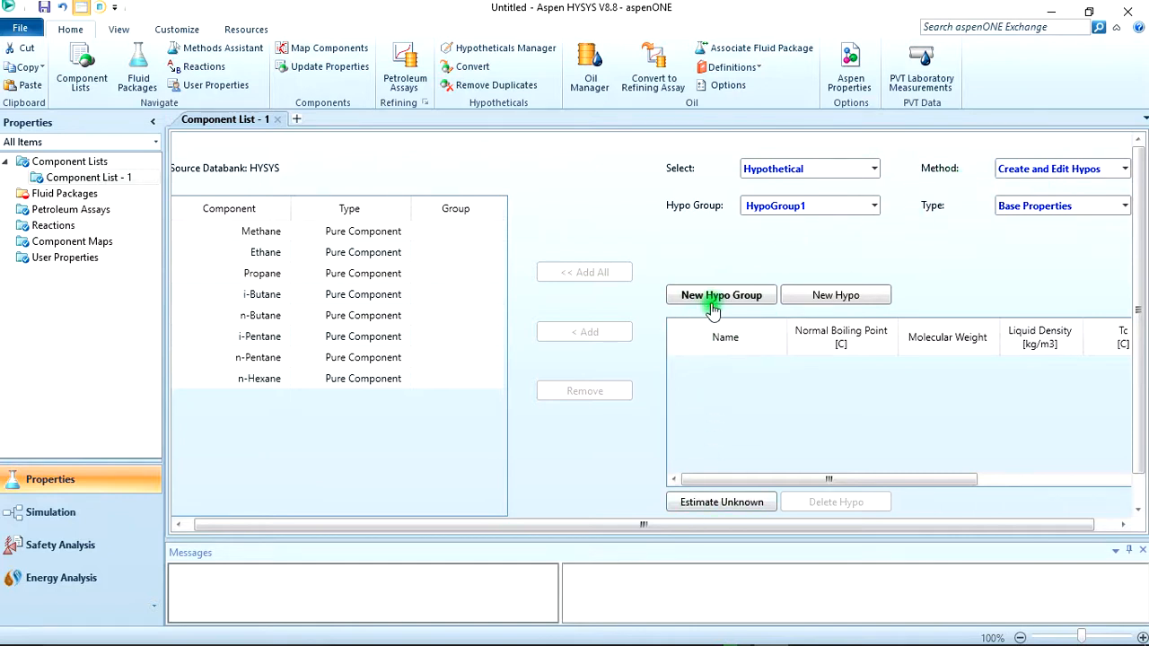
mouse_move(835, 295)
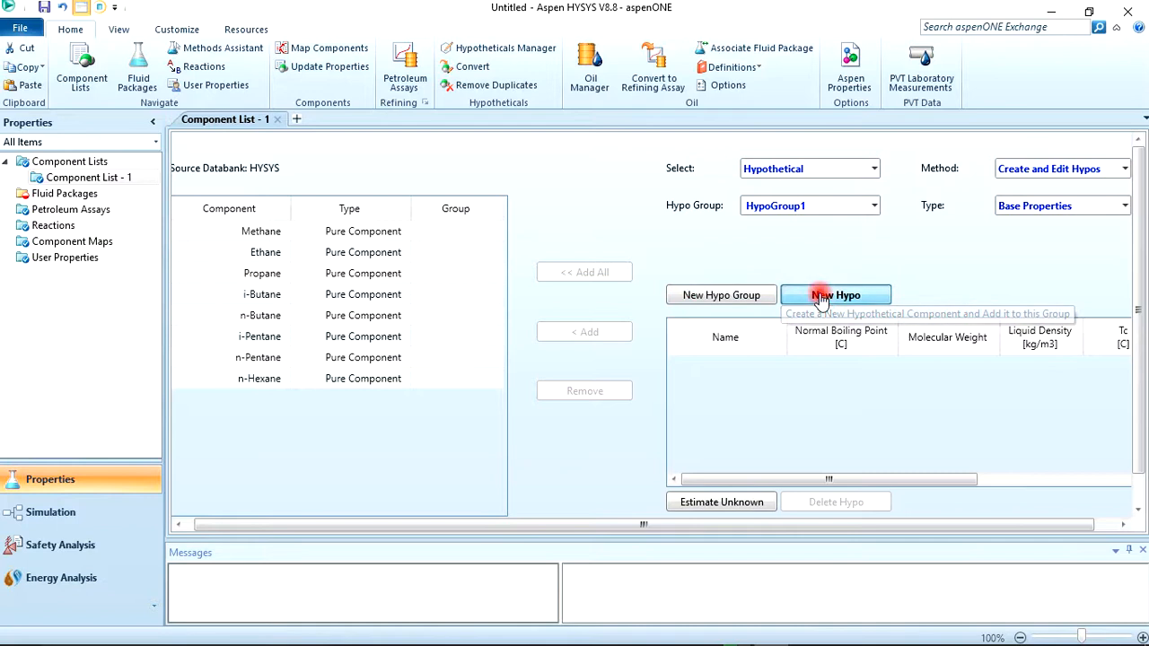
Create hypo C7+ with normal boiling point 110 °C, estimate unknowns, and add it.
click(836, 294)
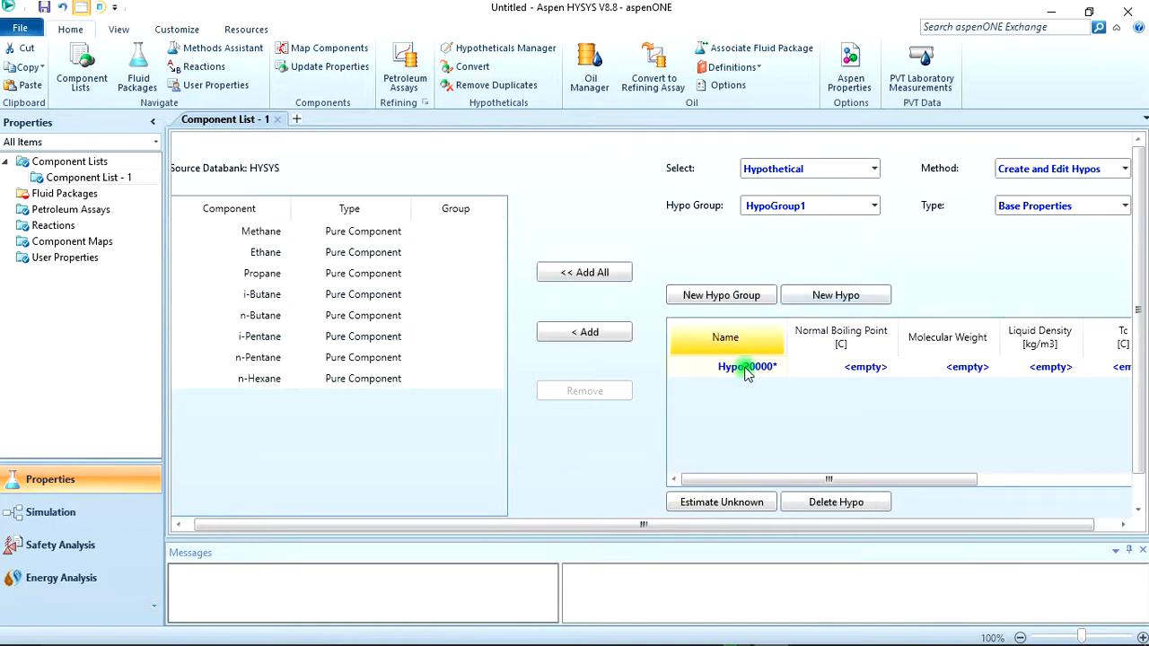
text(C)
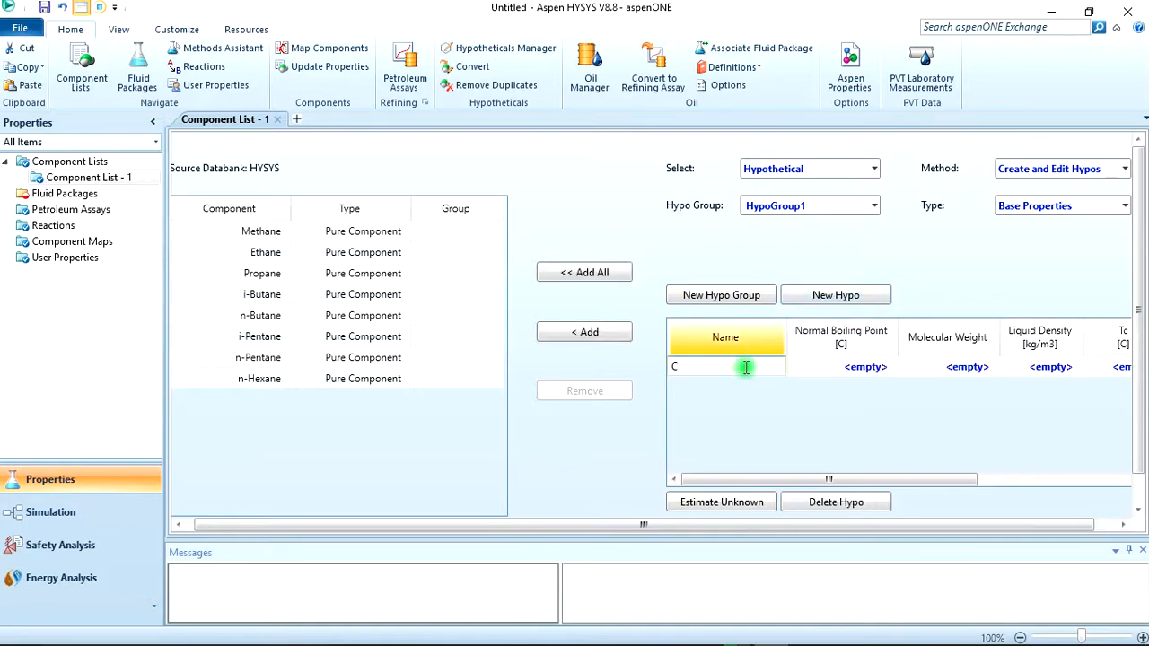
text(7+*)
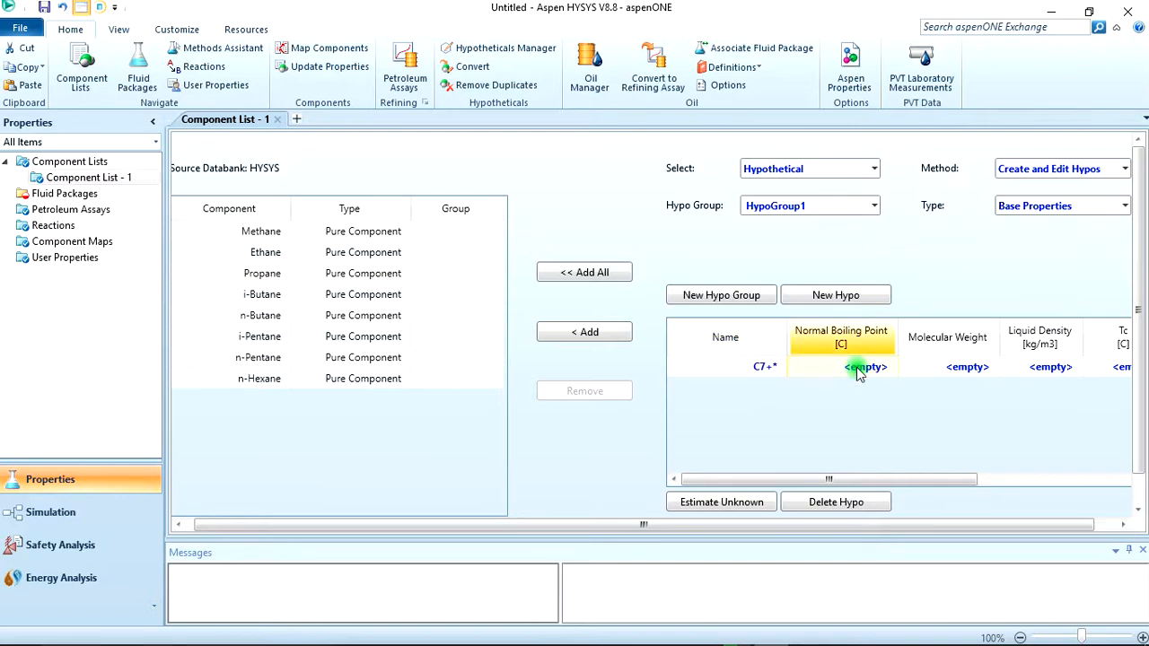
text(110.00)
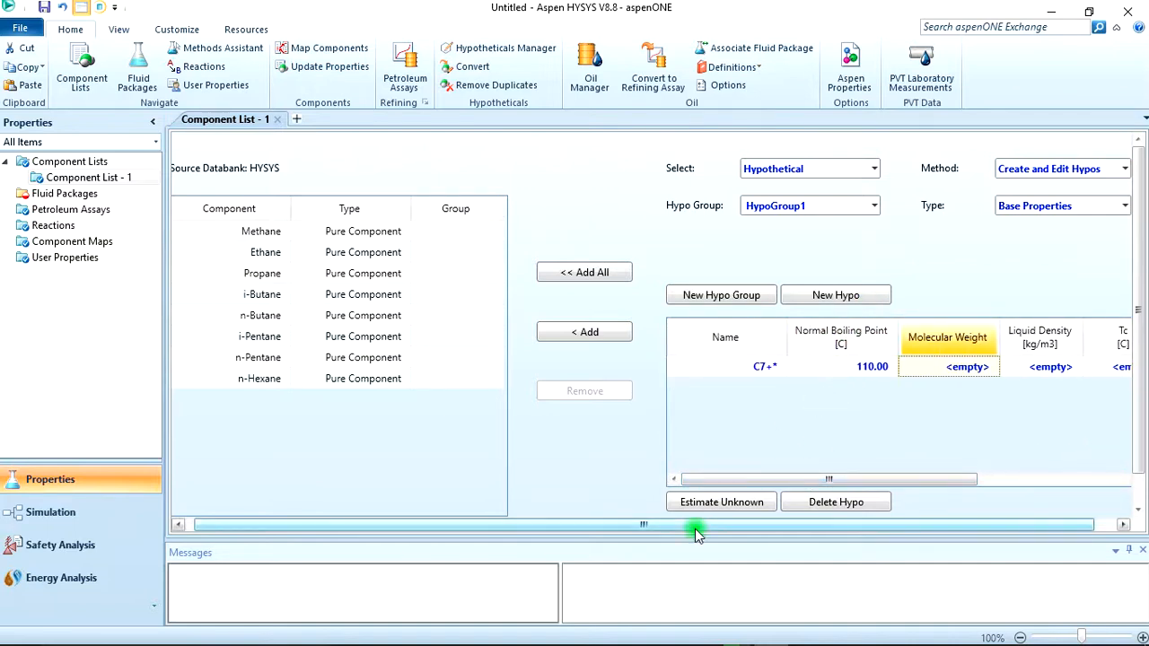
mouse_move(720, 501)
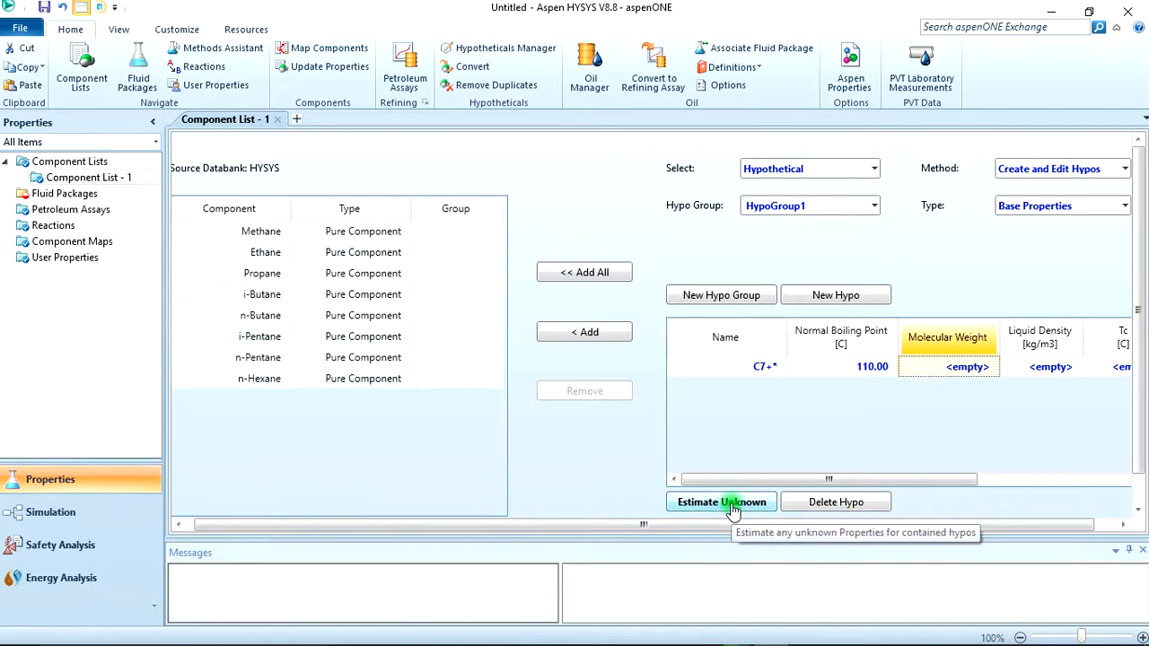
click(721, 502)
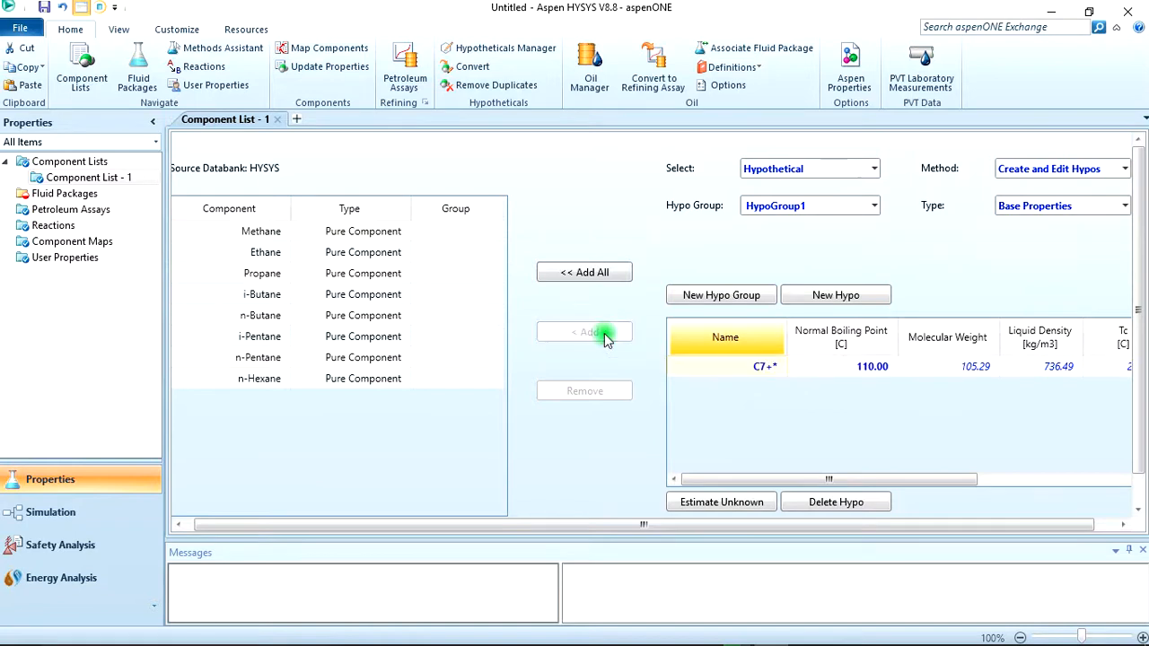
click(584, 333)
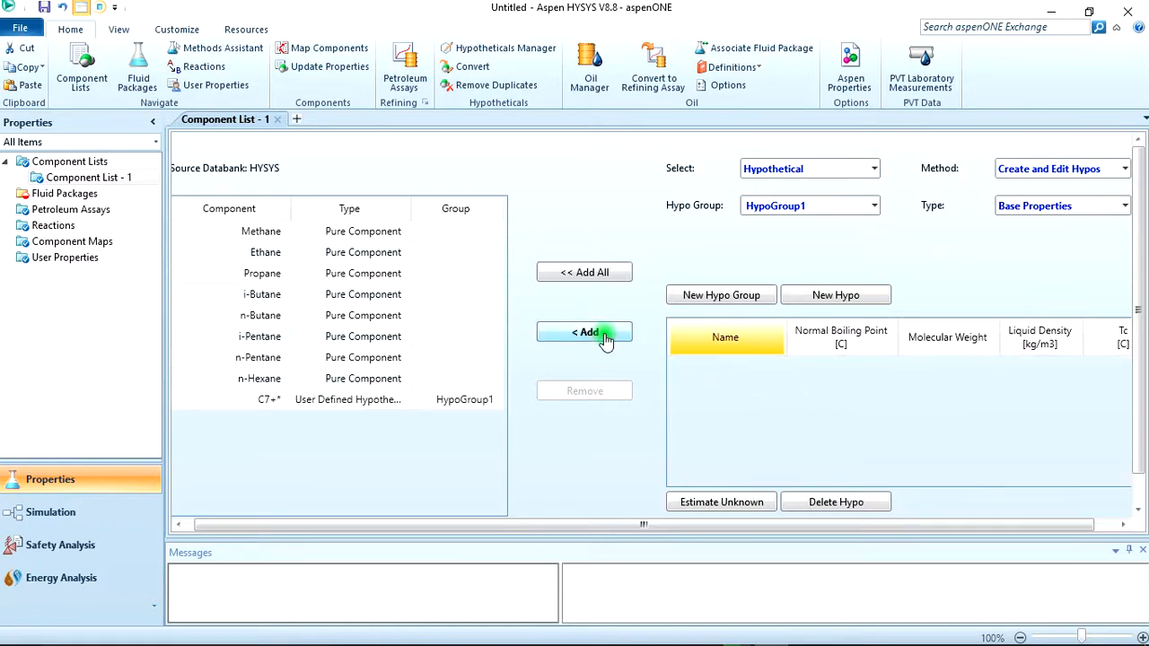
click(65, 193)
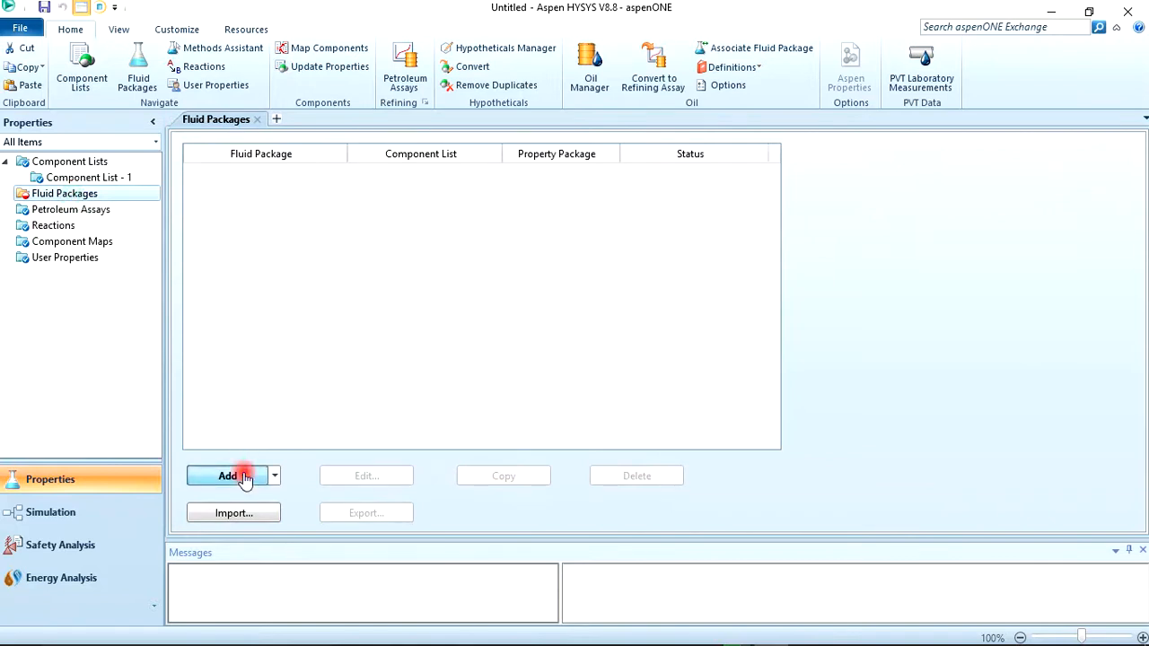
Add fluid package Basis-1 using the Peng-Robinson property package.
click(227, 475)
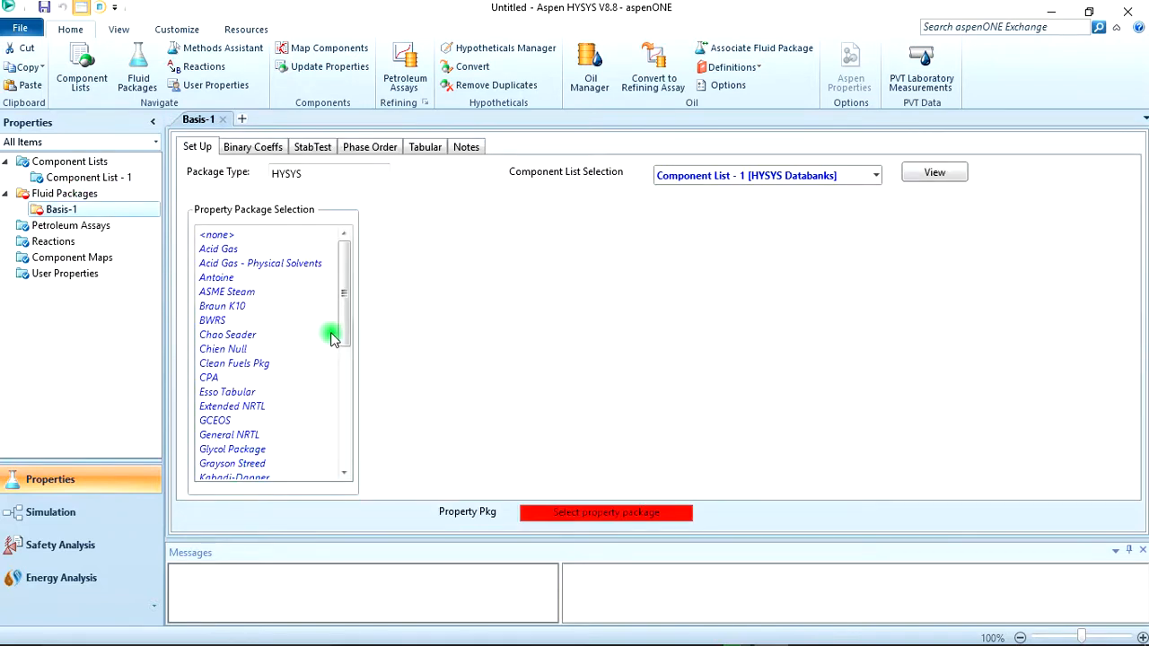
drag(344, 336, 344, 404)
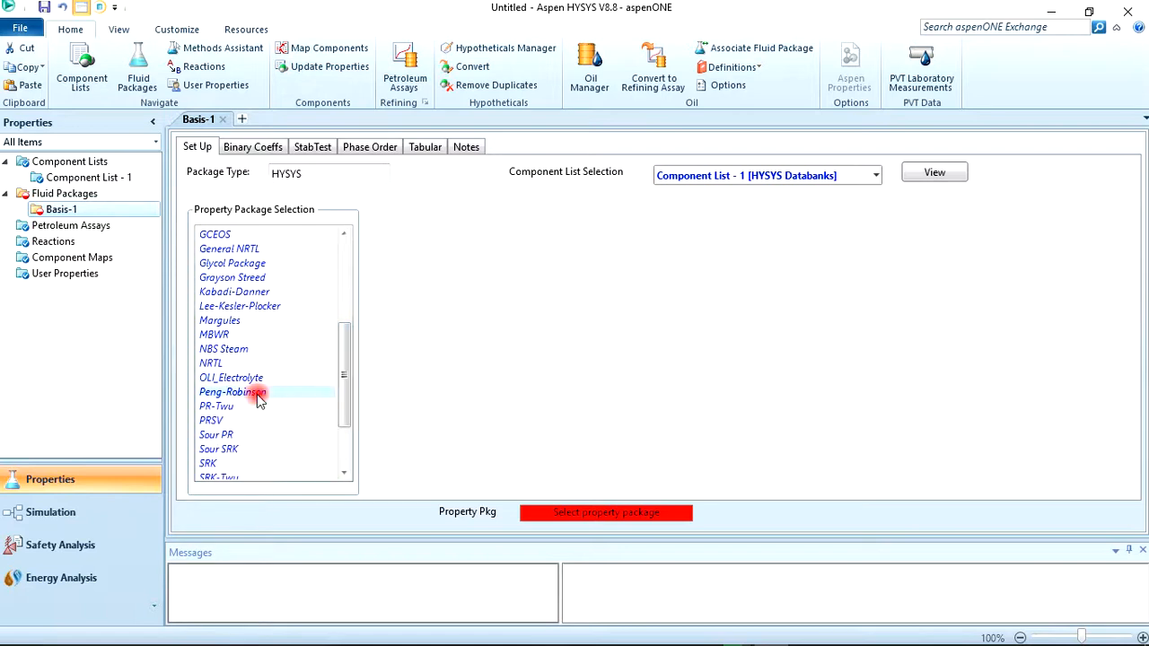
click(229, 392)
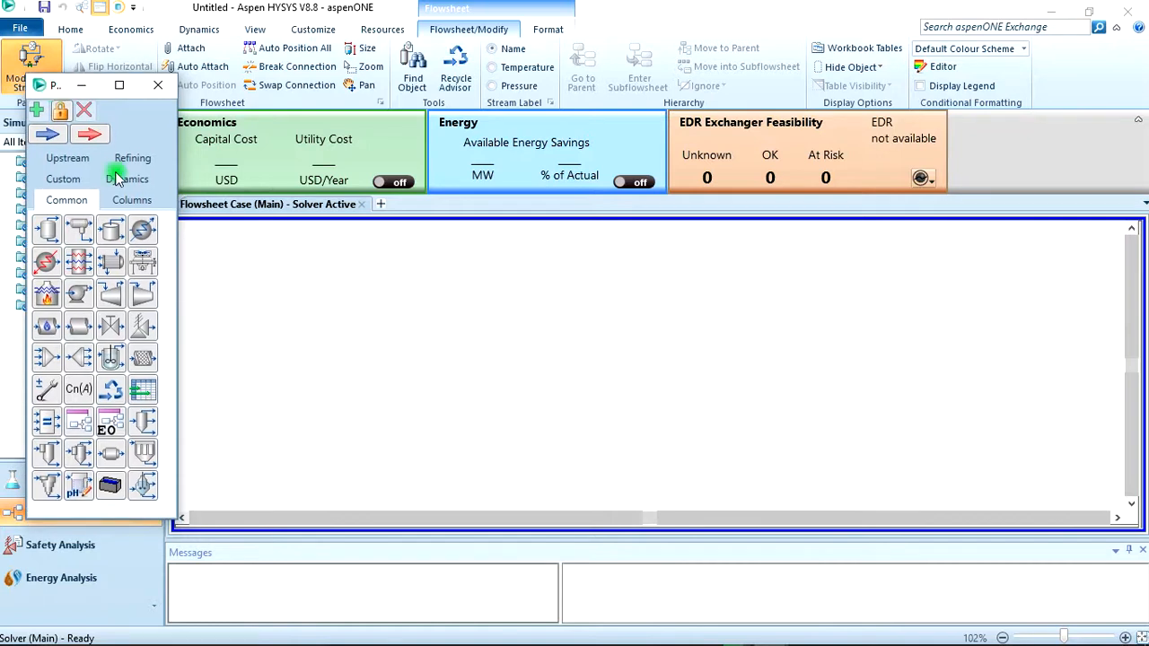
mouse_move(143, 294)
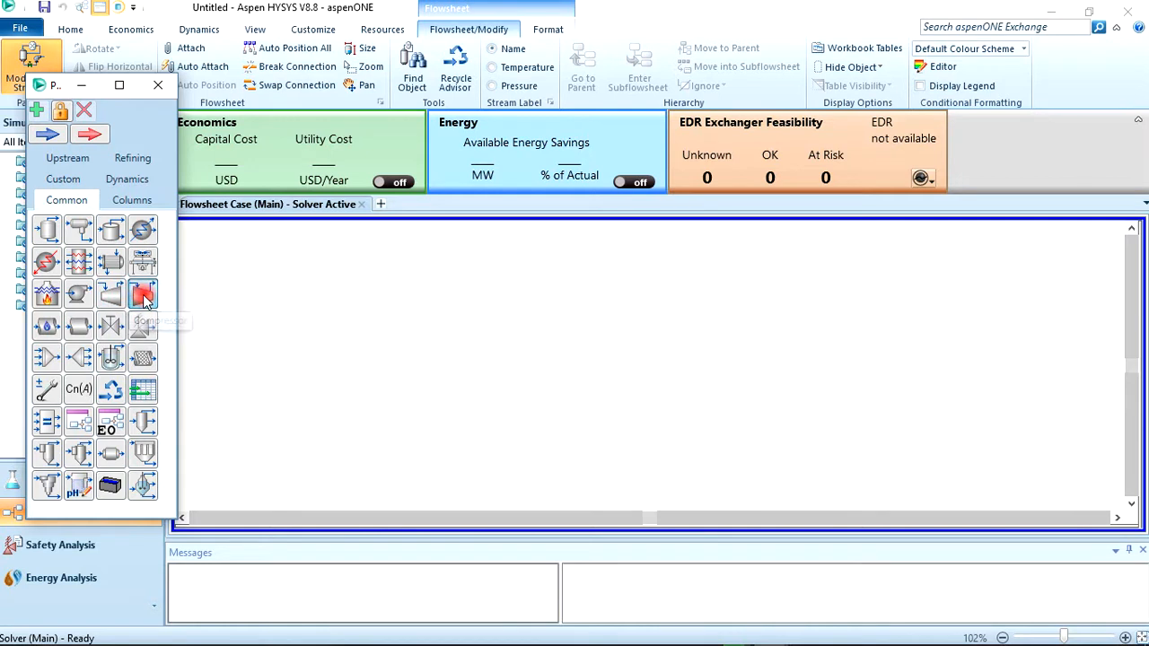
Place a compressor named NG Compressor and save the case as Lecture4.
click(143, 294)
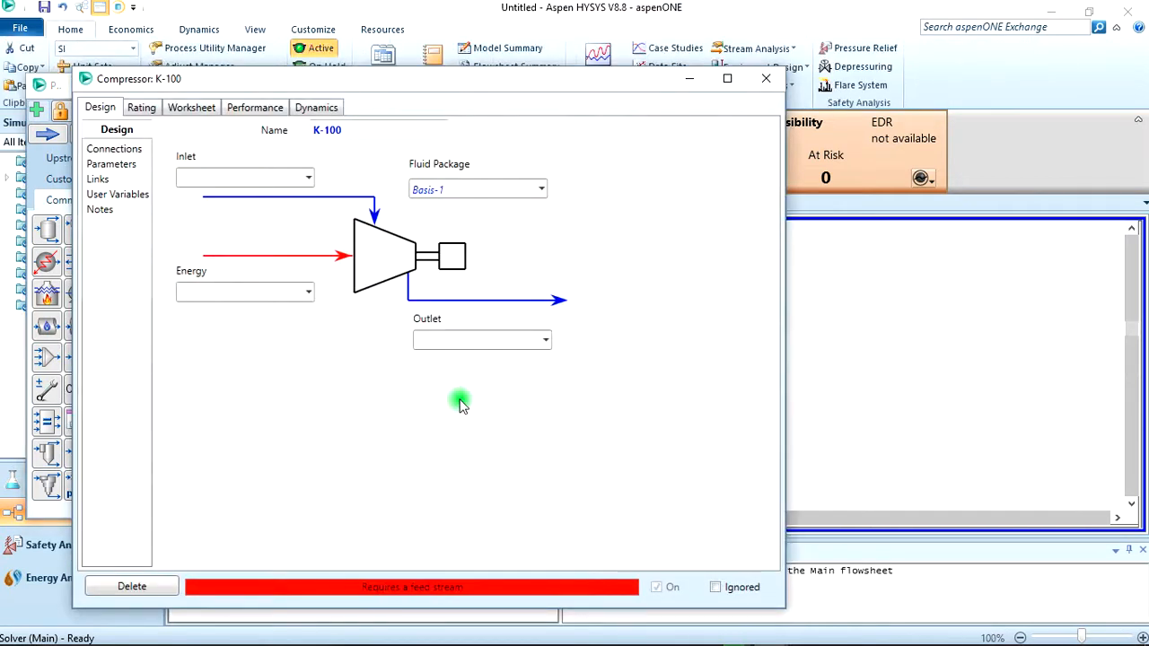
click(377, 130)
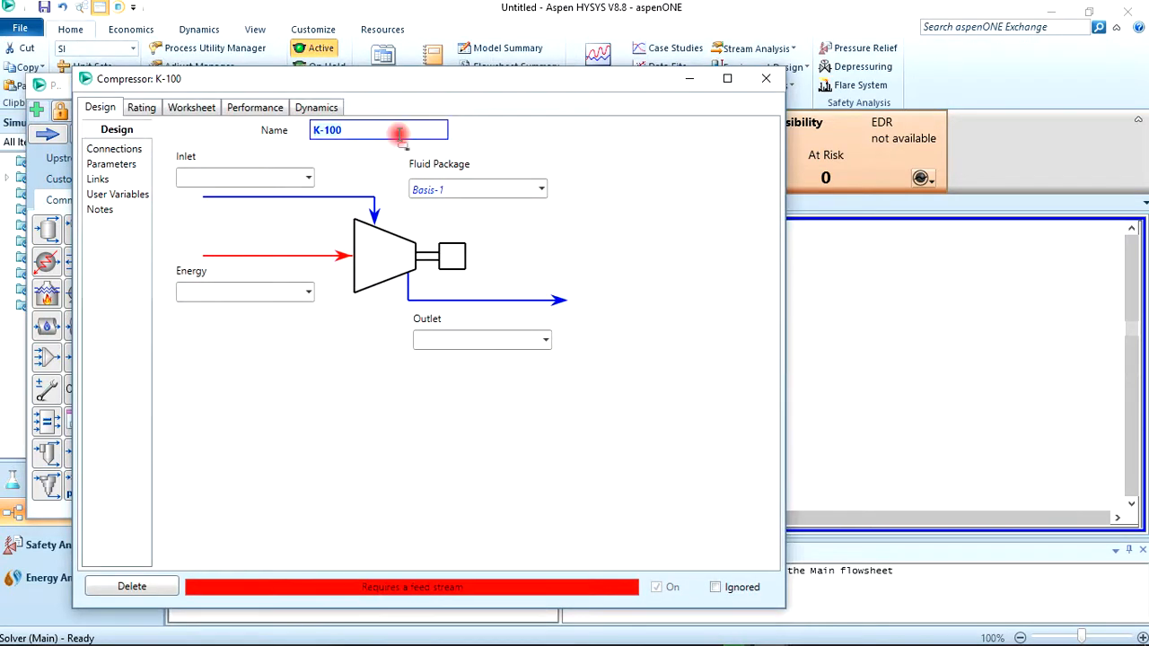
text(N)
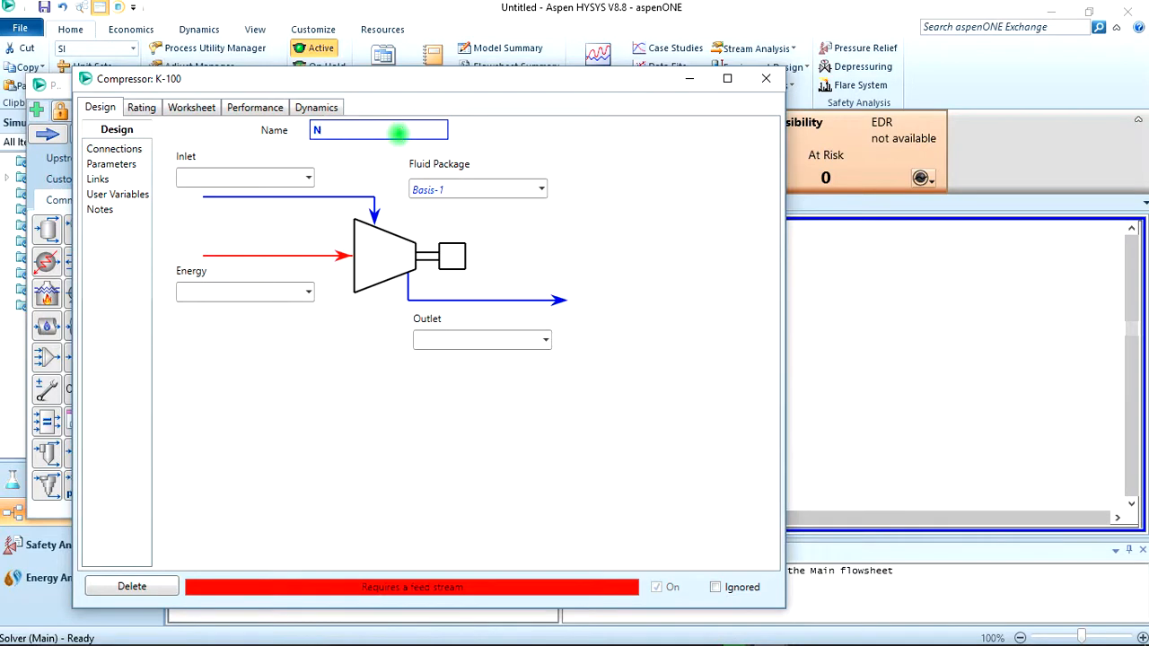
text(G Co)
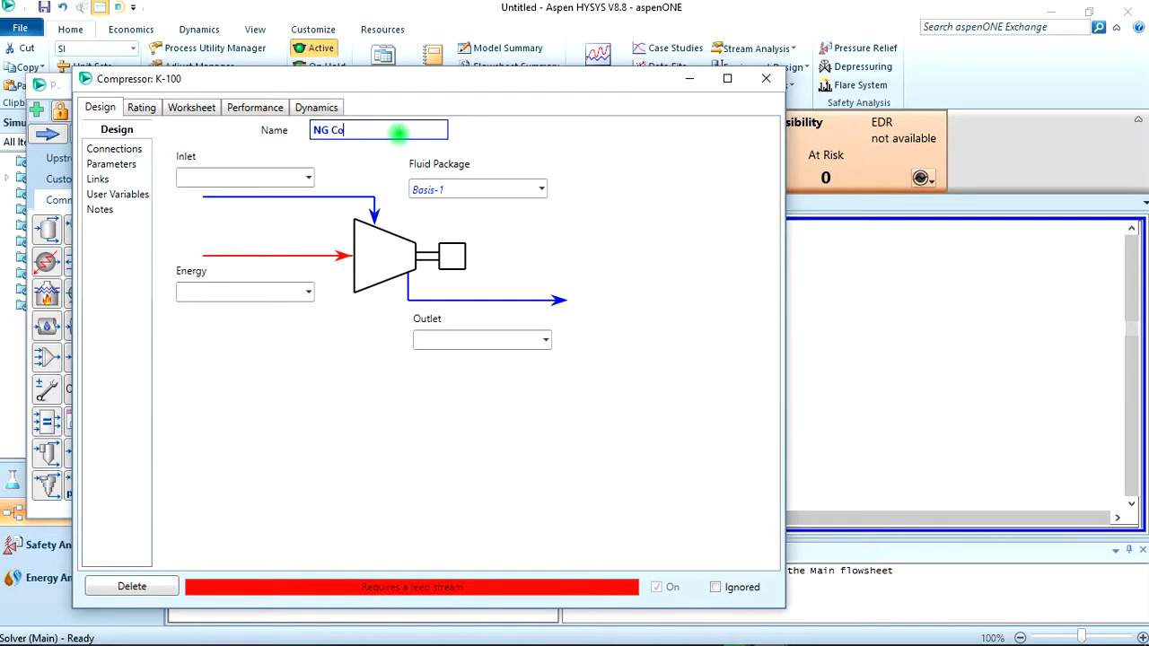
text(mpress)
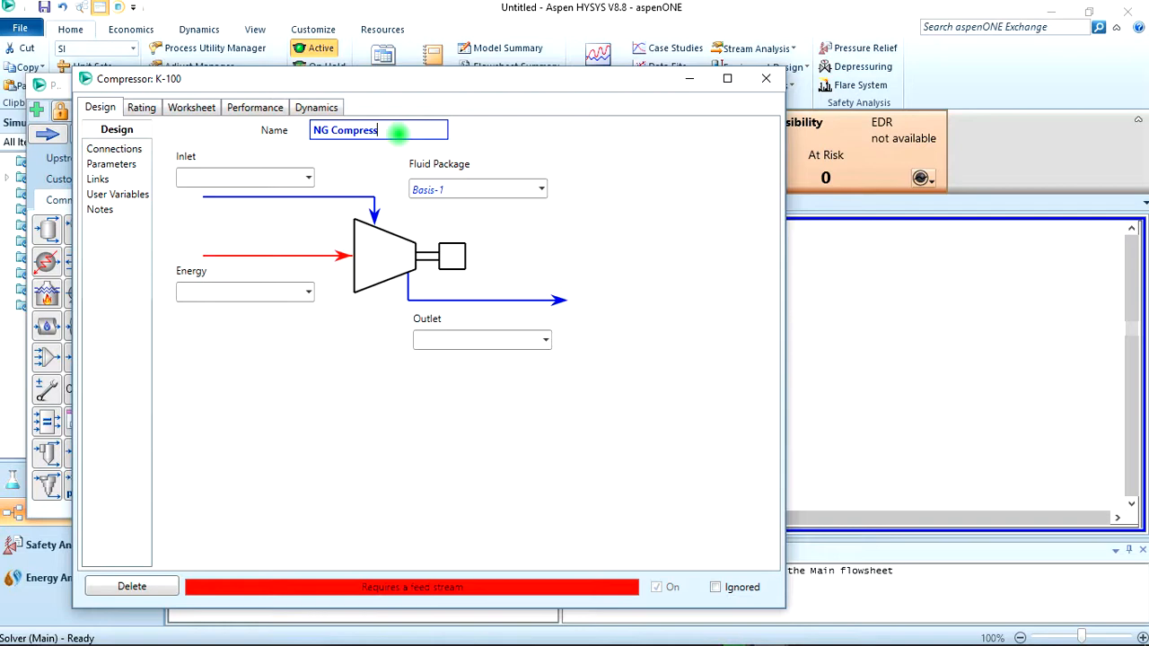
text(or)
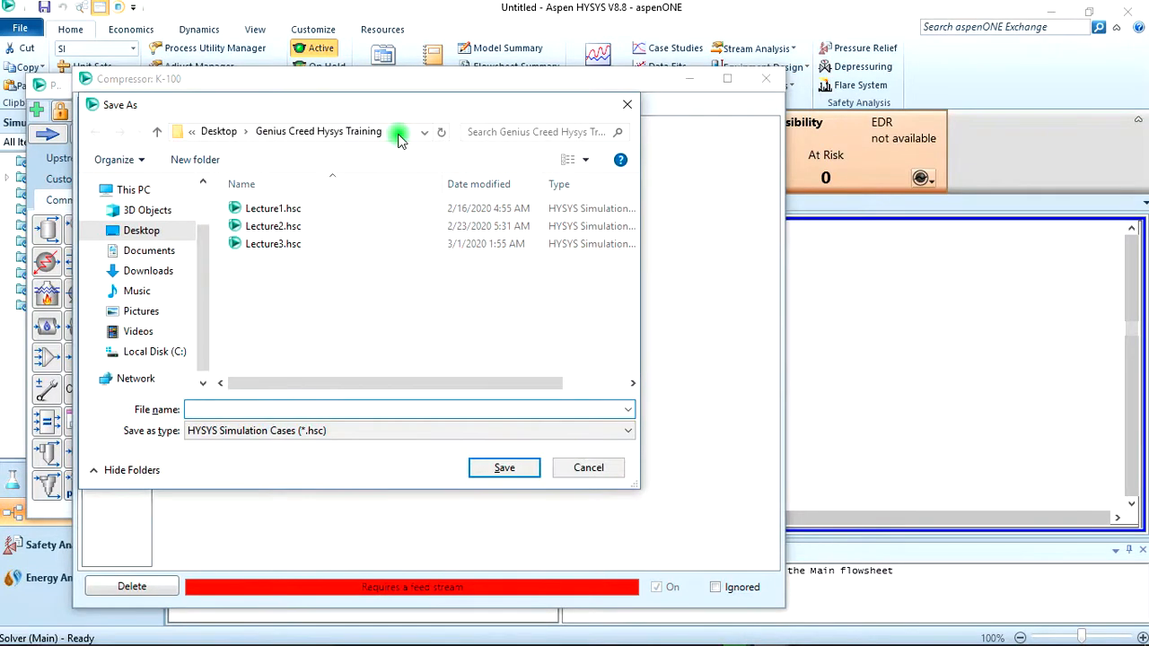
text(Lecture4)
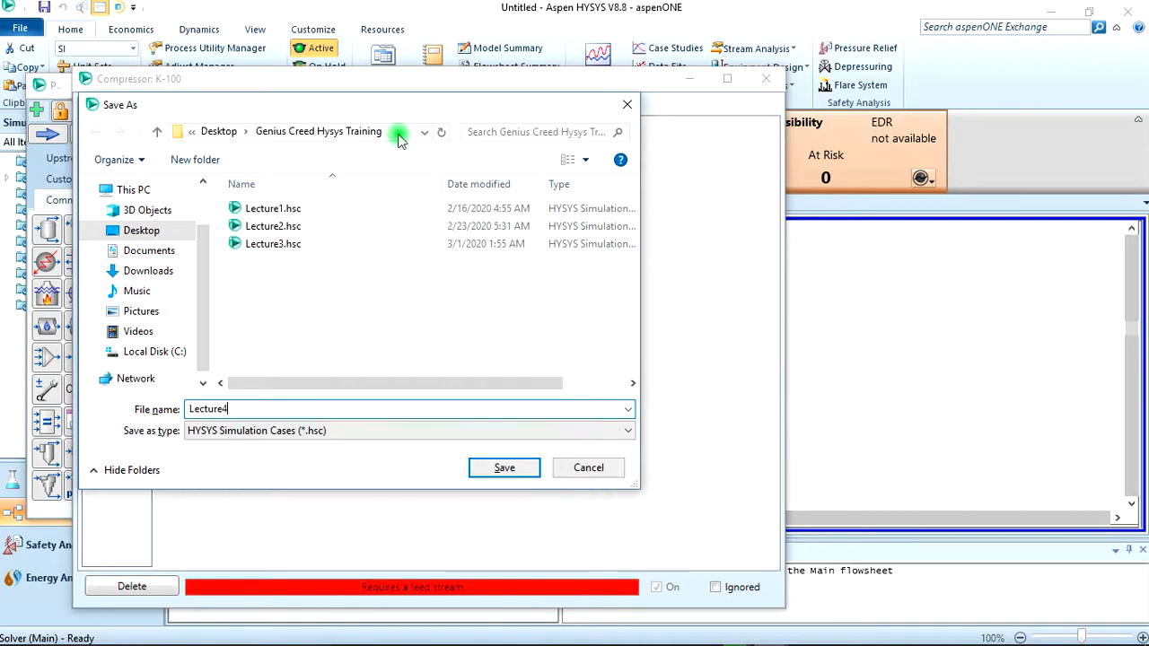
click(503, 467)
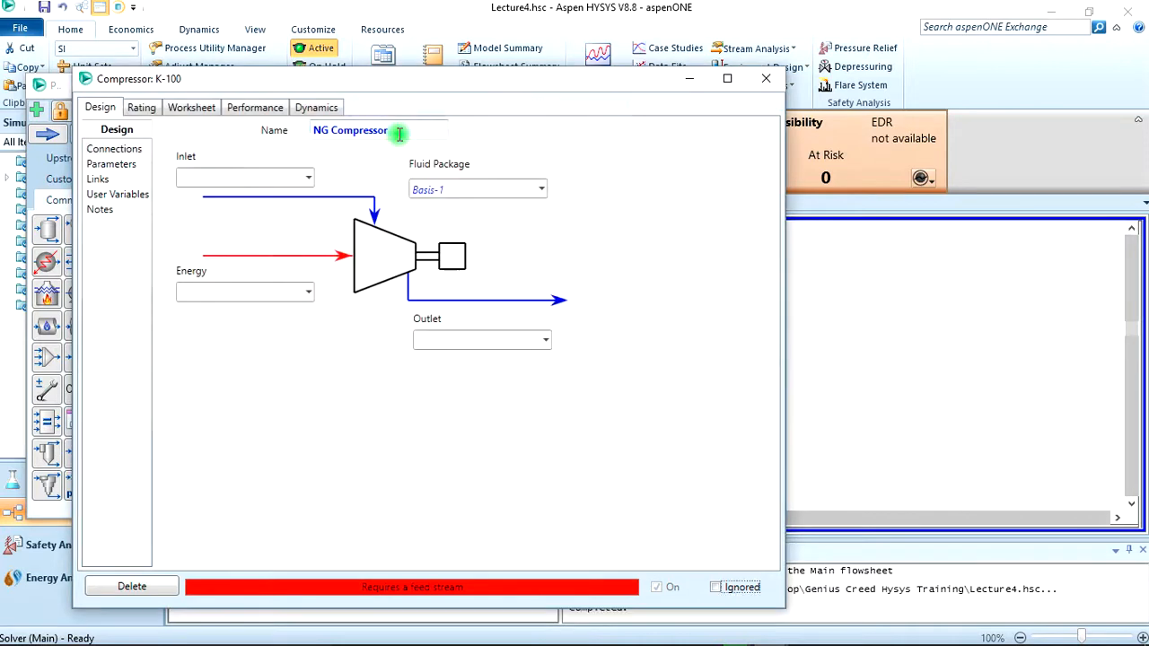
mouse_move(400, 133)
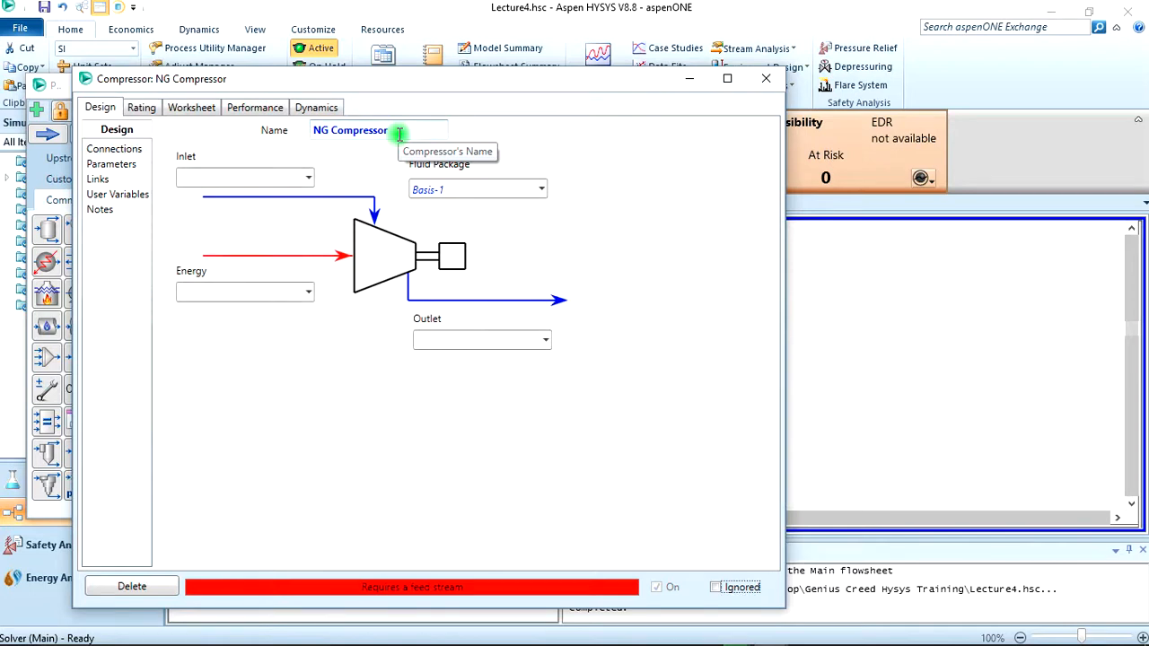
Connect inlet InletNG, outlet OutletNG and energy stream q1 to the compressor.
click(242, 177)
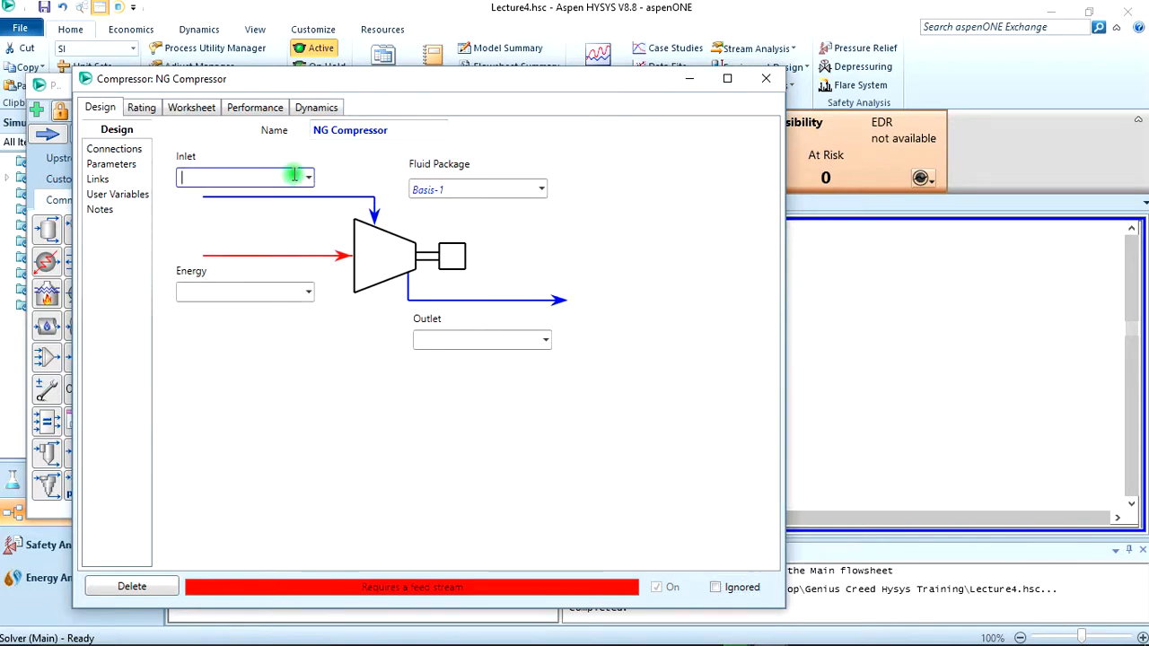
text(InletNG)
click(482, 339)
text(O)
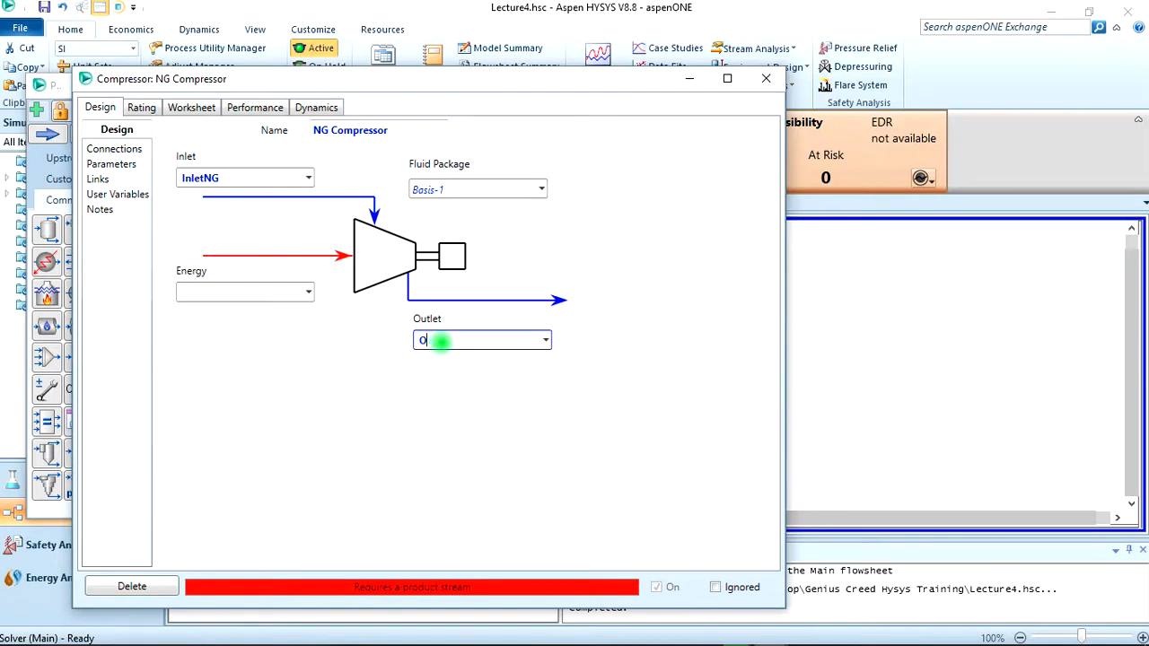
text(utlet)
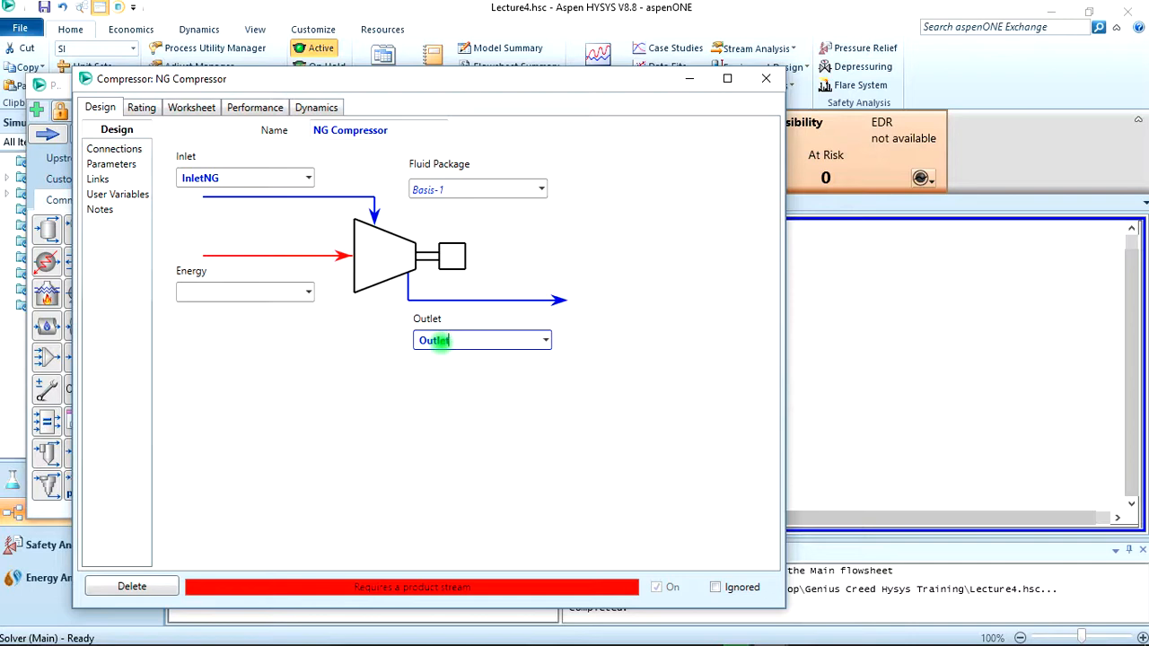
text(NG)
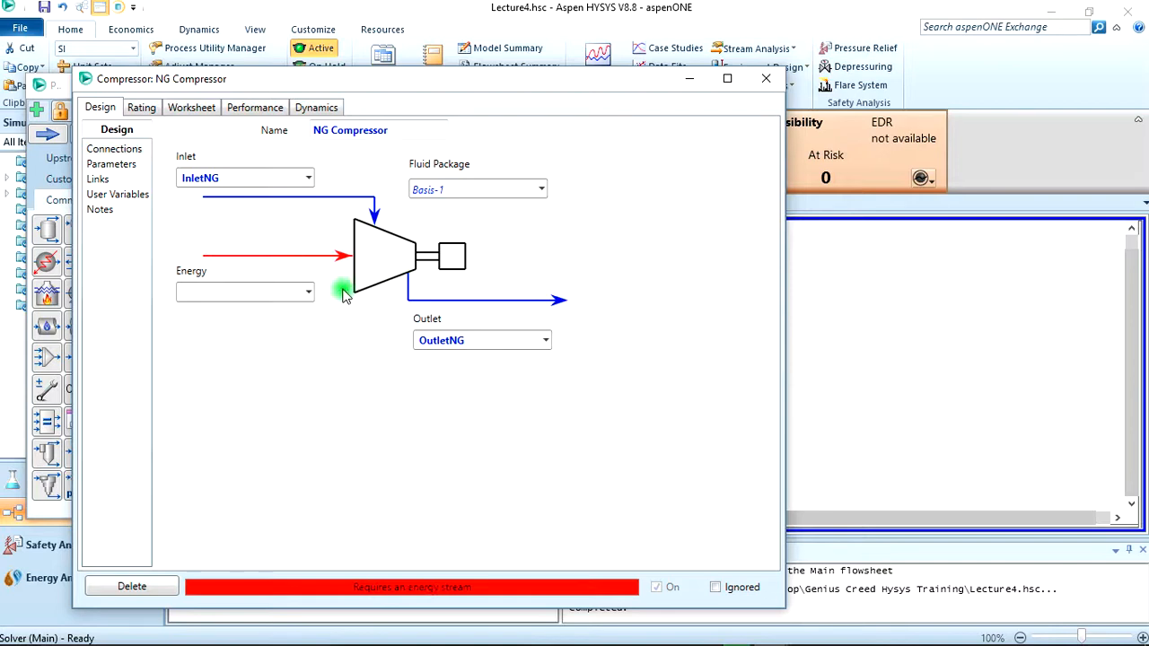
text(q1)
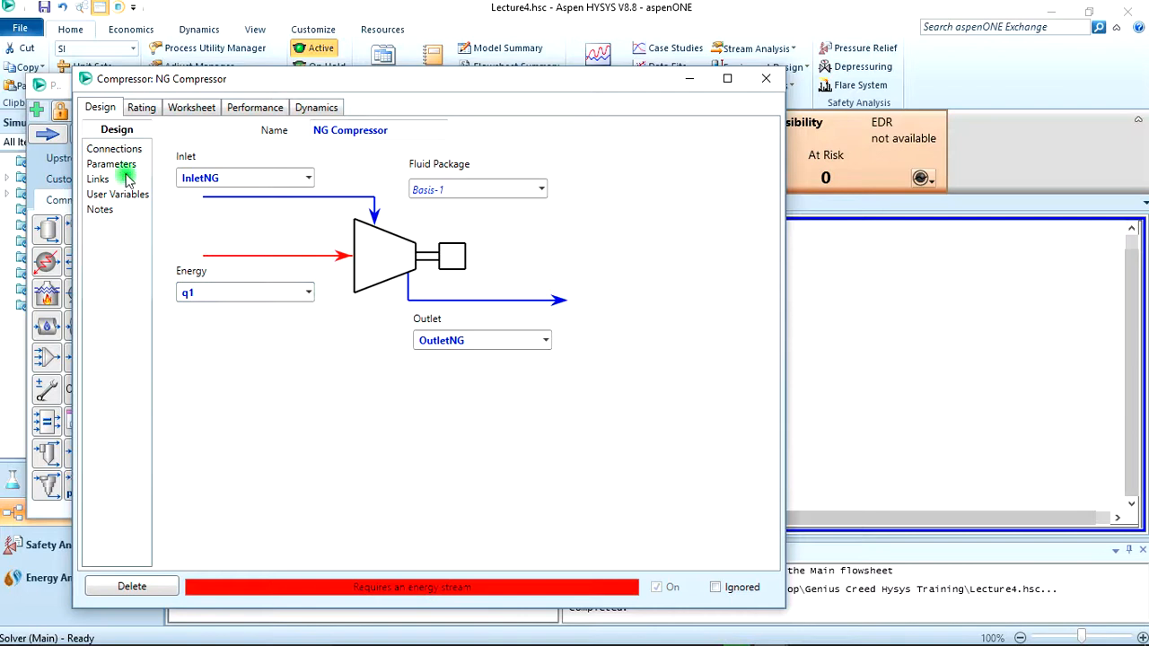
Enter 30 as NG Compressor's adiabatic efficiency on the Parameters page.
click(110, 163)
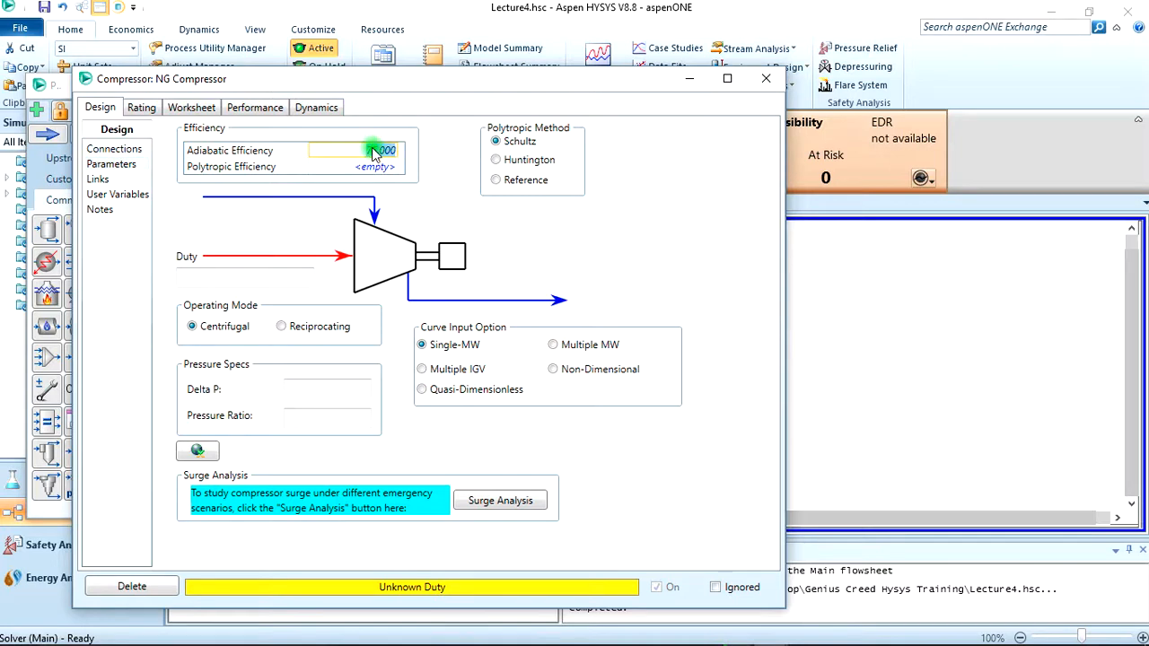
text(30.)
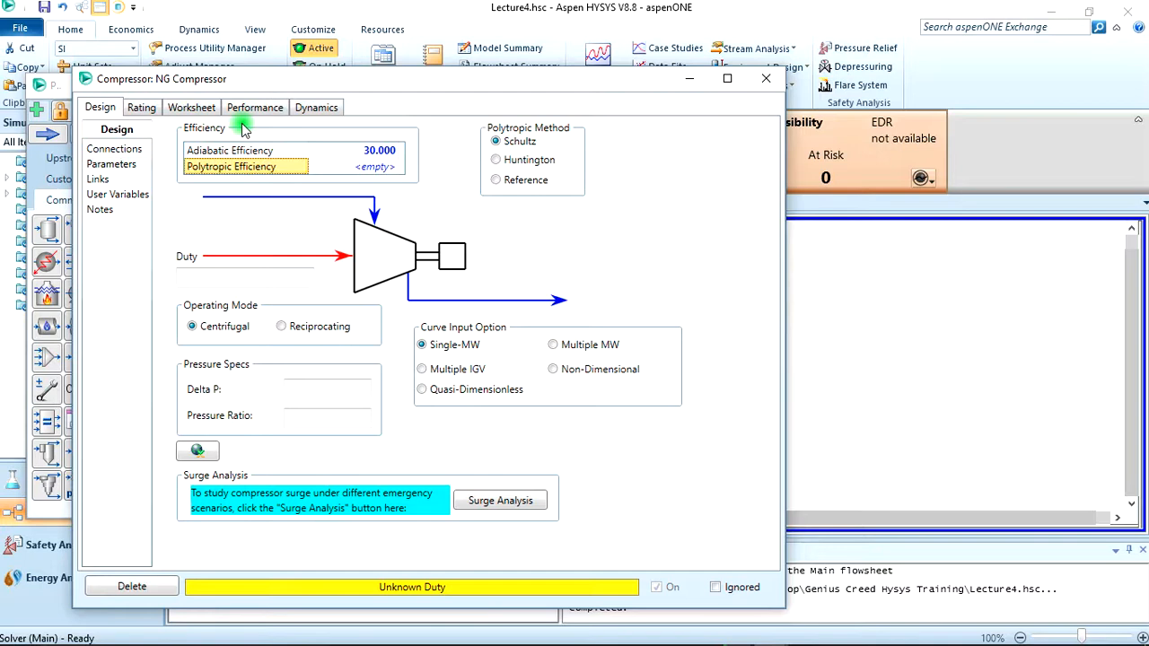
Show the compressor Worksheet's Composition page for InletNG and OutletNG.
click(191, 107)
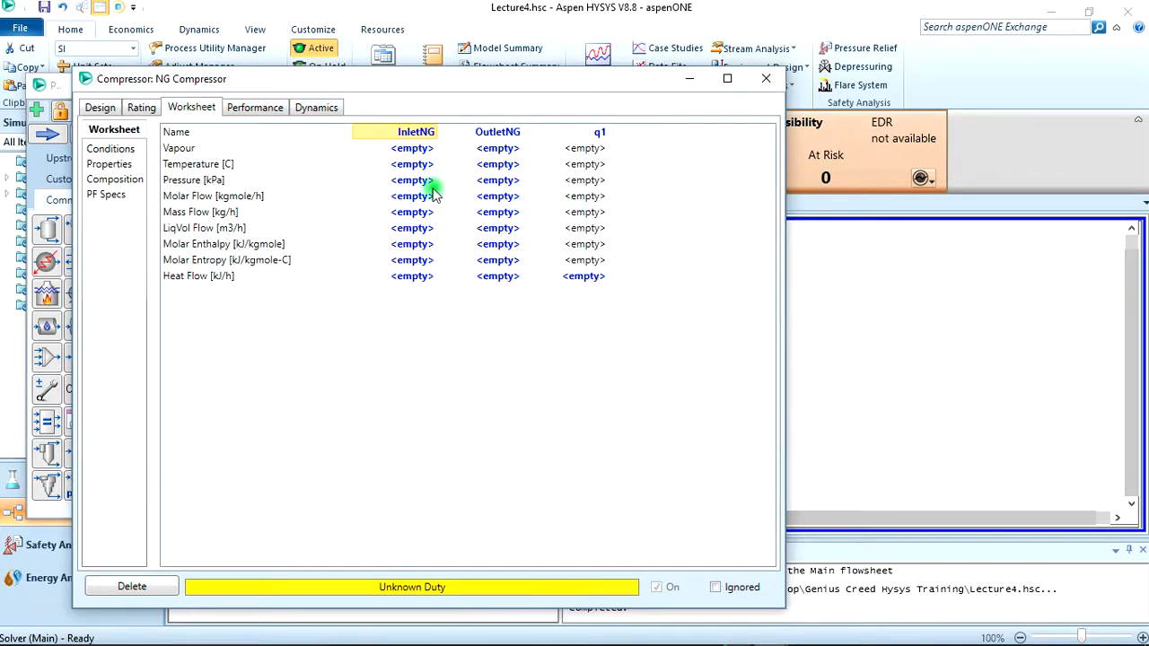
mouse_move(355, 213)
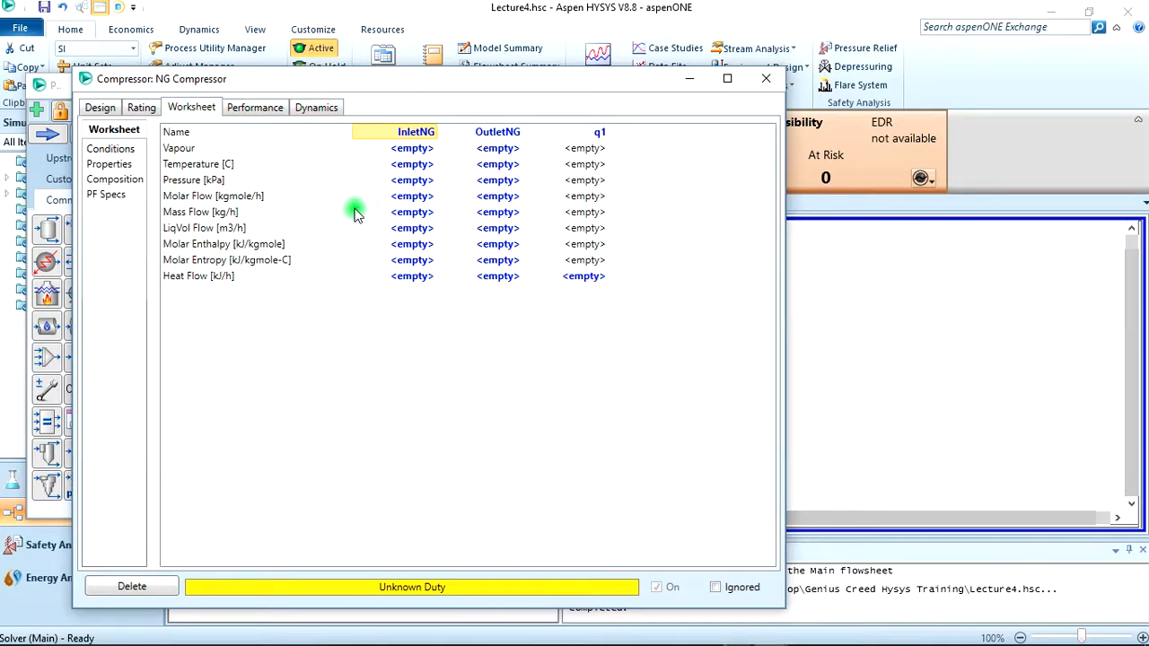
click(114, 179)
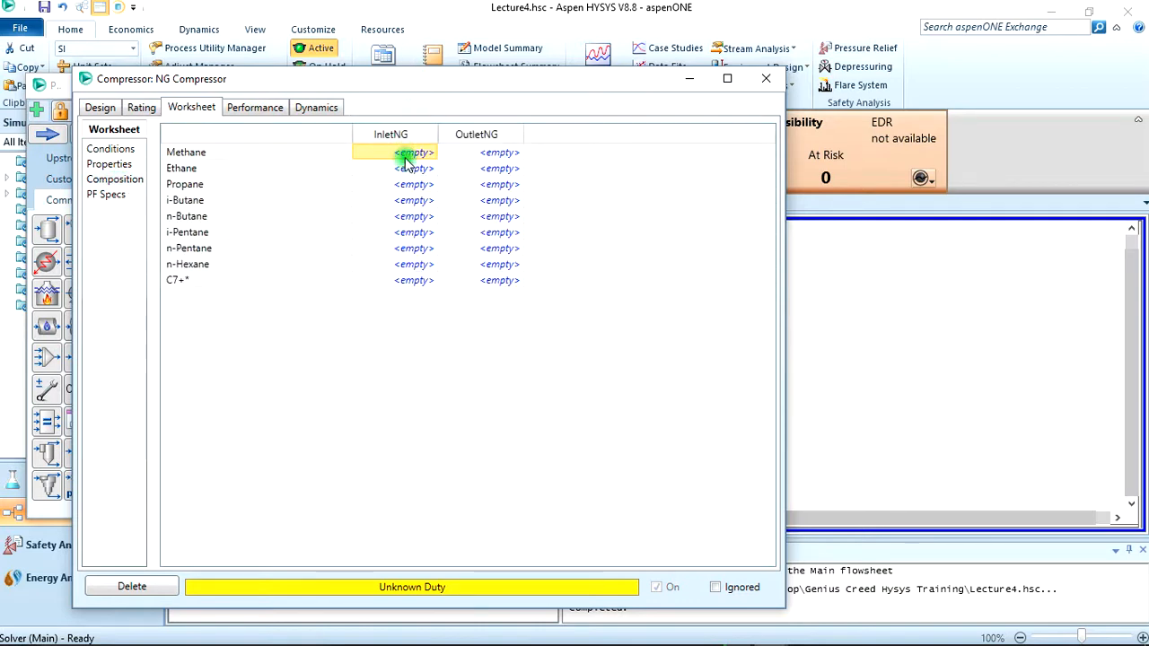
Enter InletNG mole fractions from Methane 0.33 to C7+* 0.042 and confirm.
text(0.330)
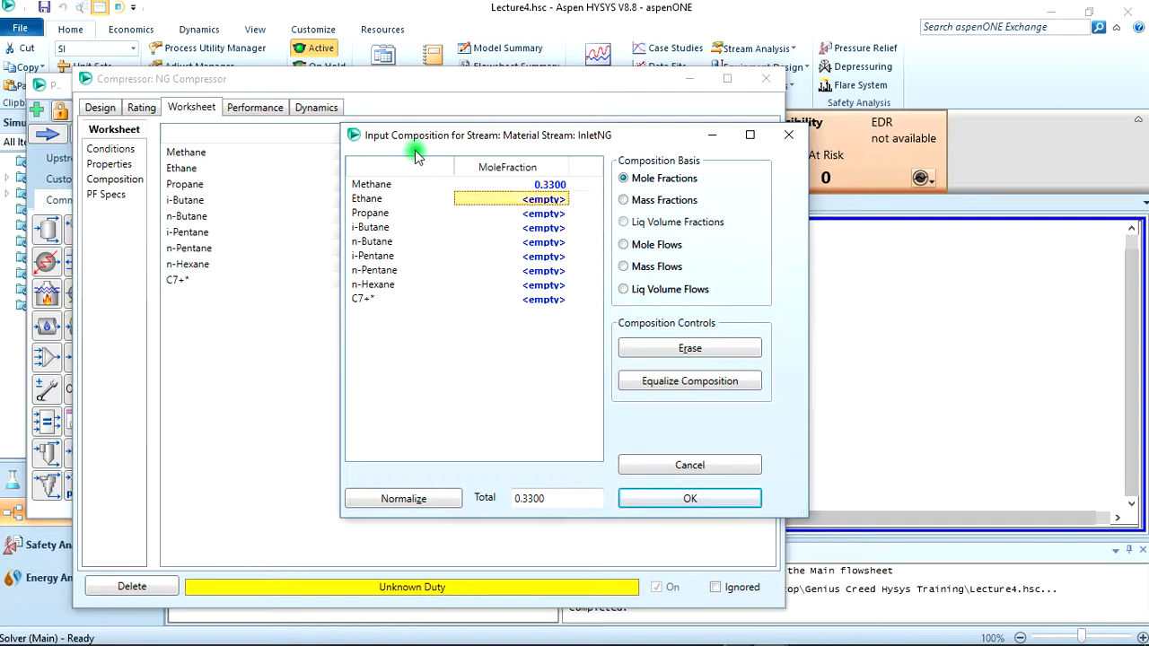
text(0.)
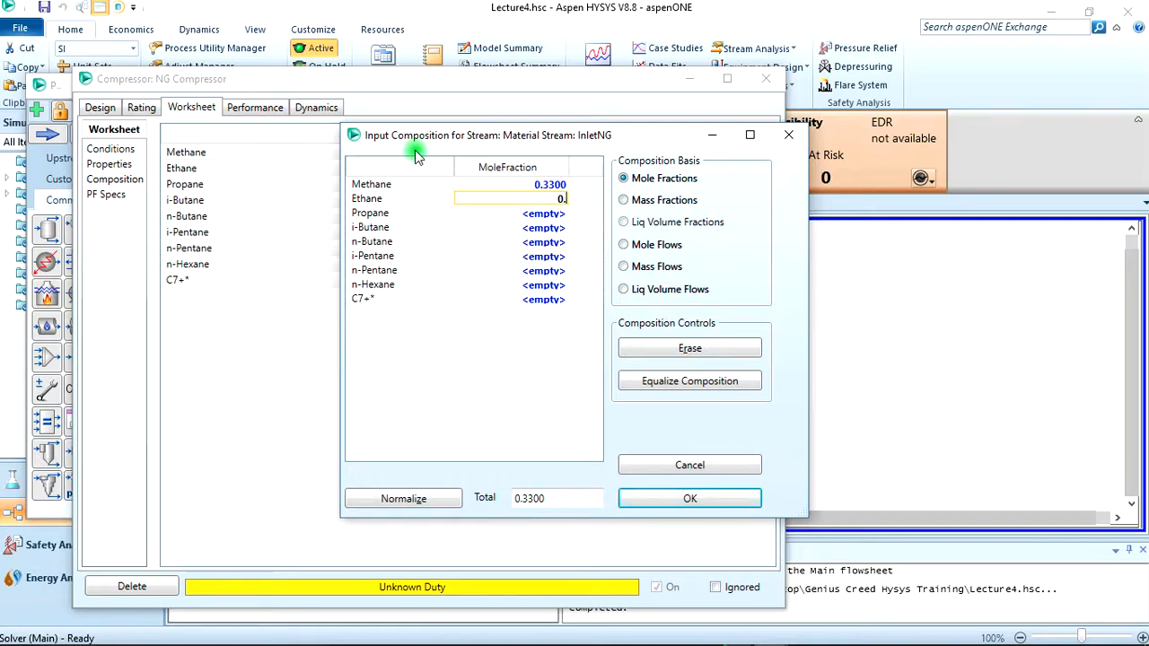
text(0.143)
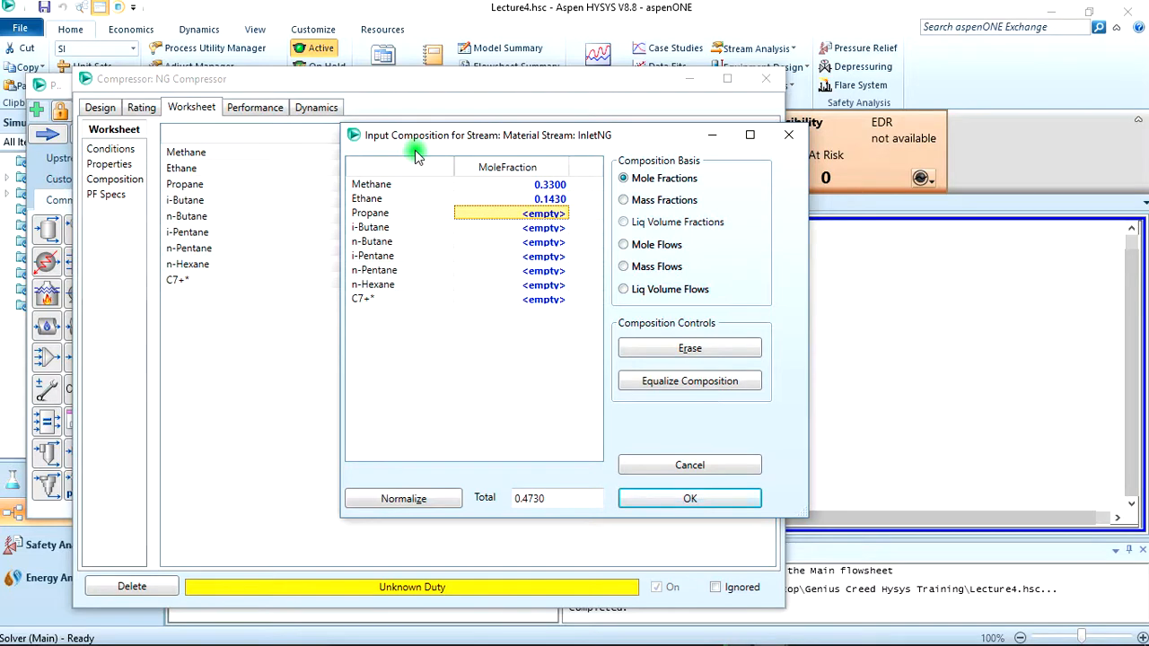
text(0.101)
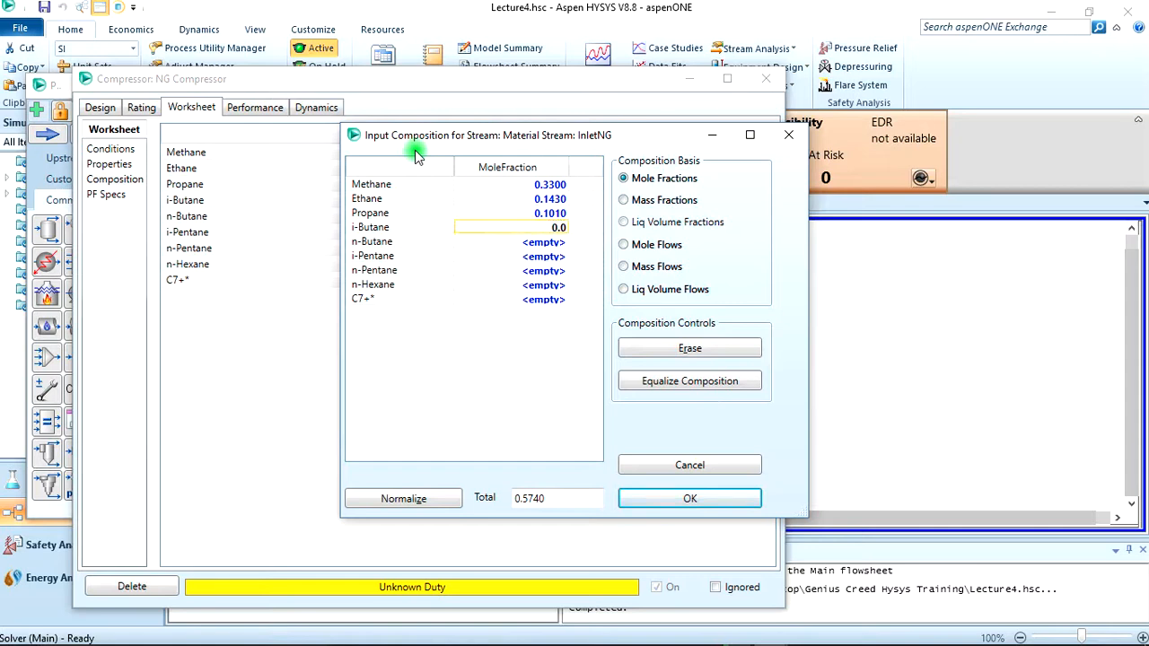
text(0.0800)
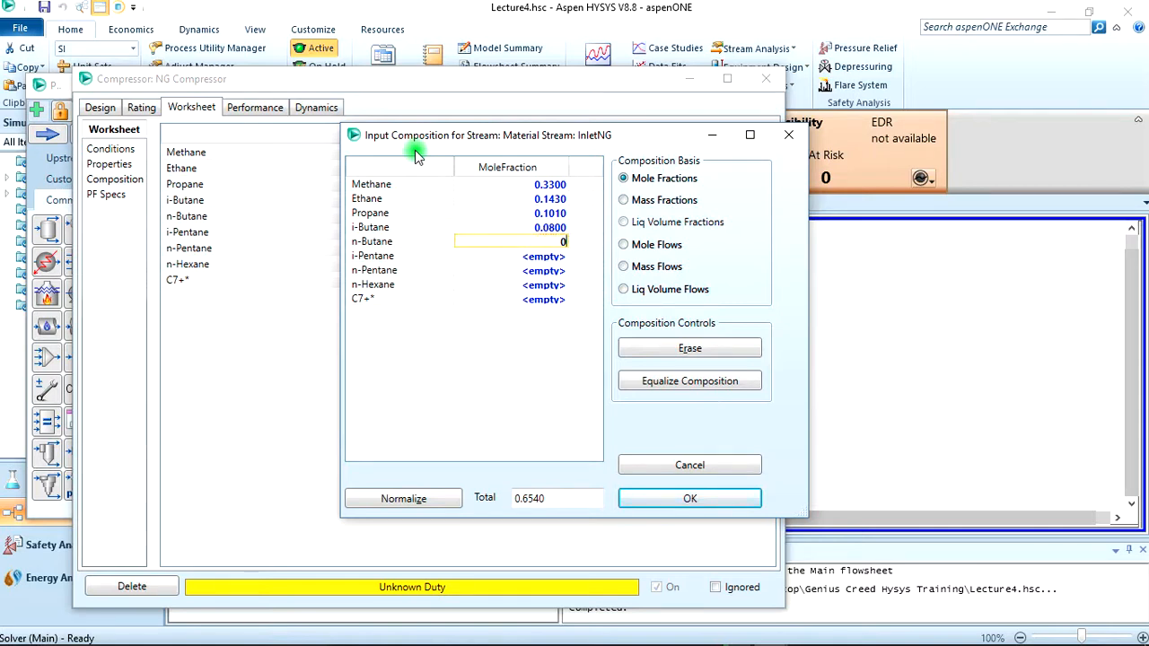
text(0.098)
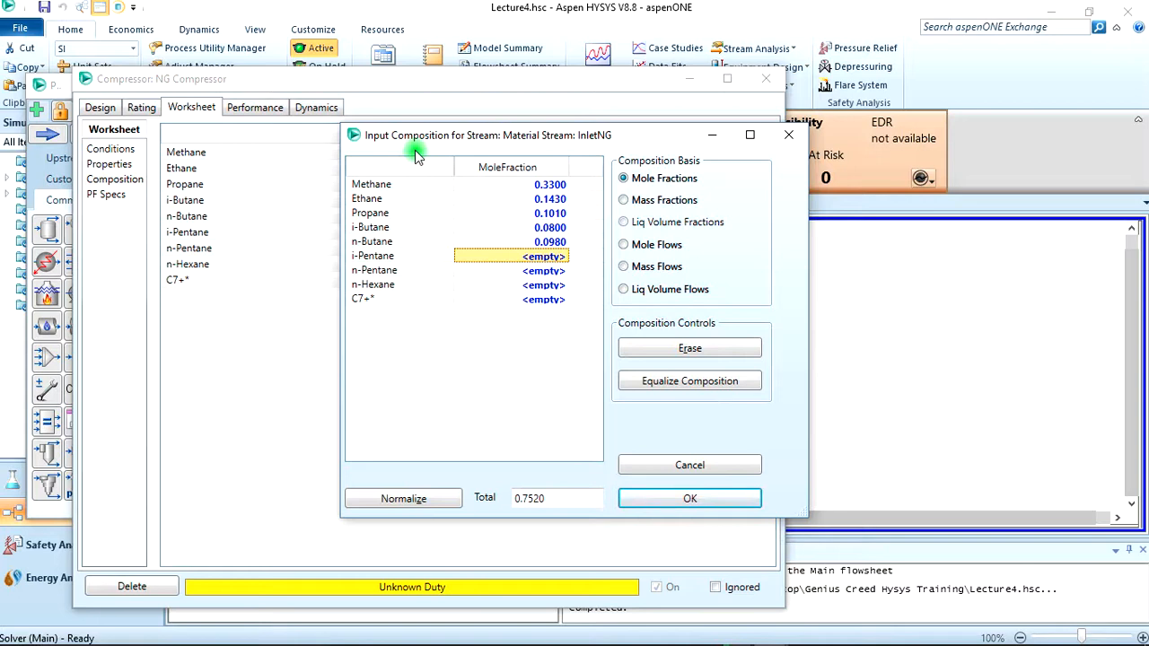
text(0.059)
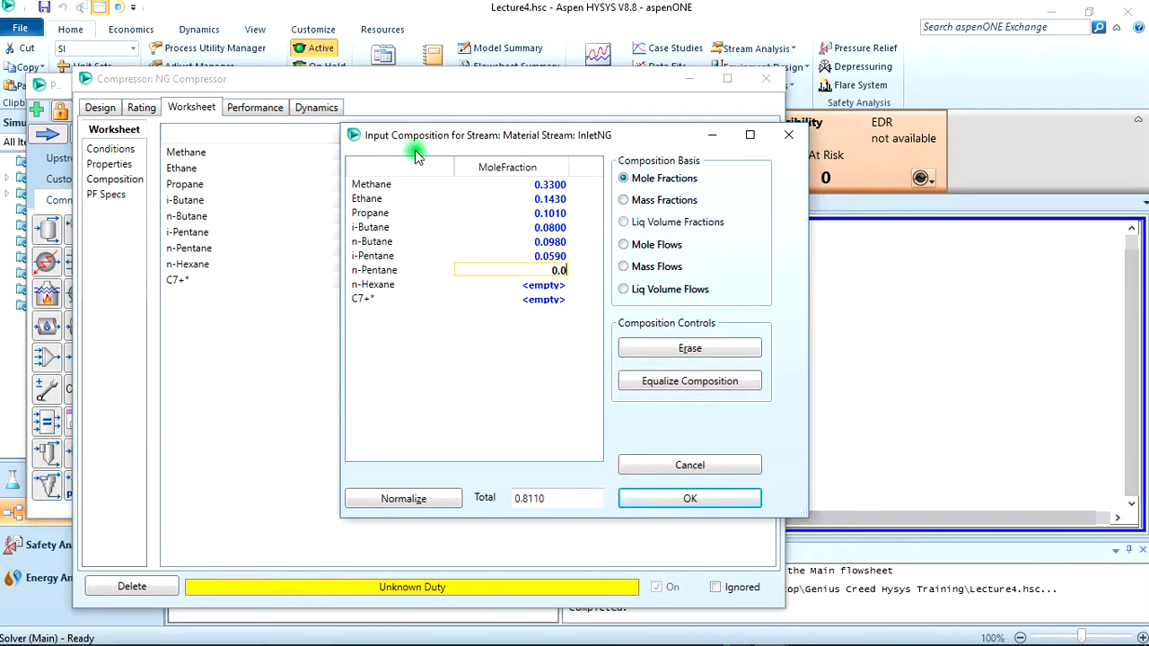
text(0.0690)
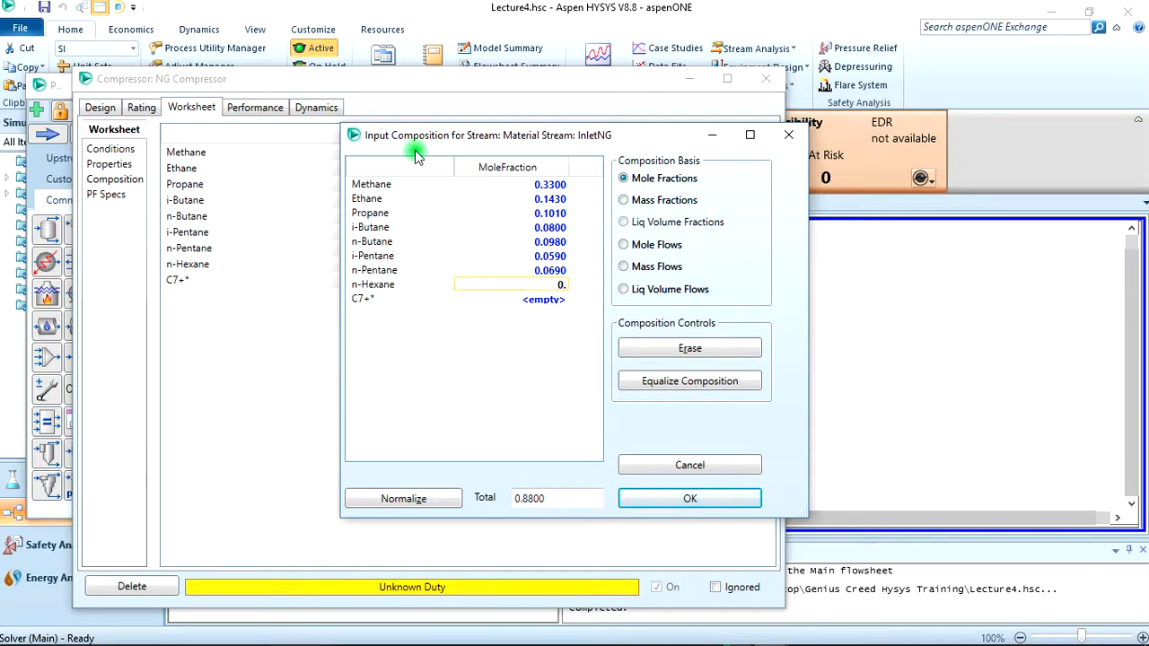
text(0.078)
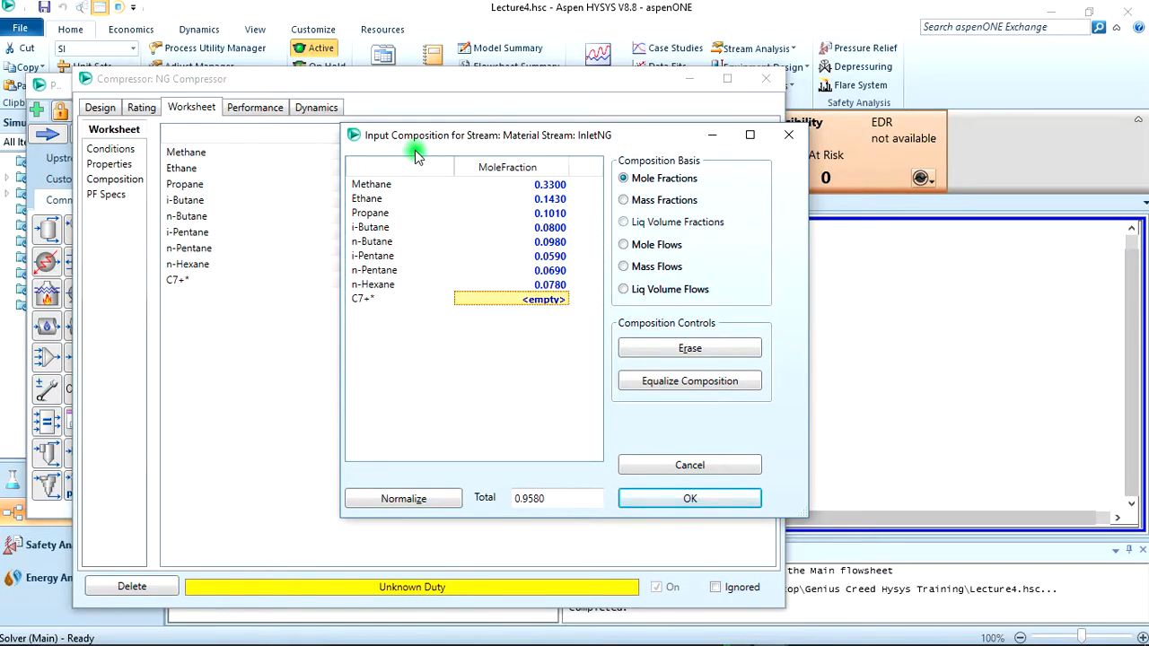
text(0.0)
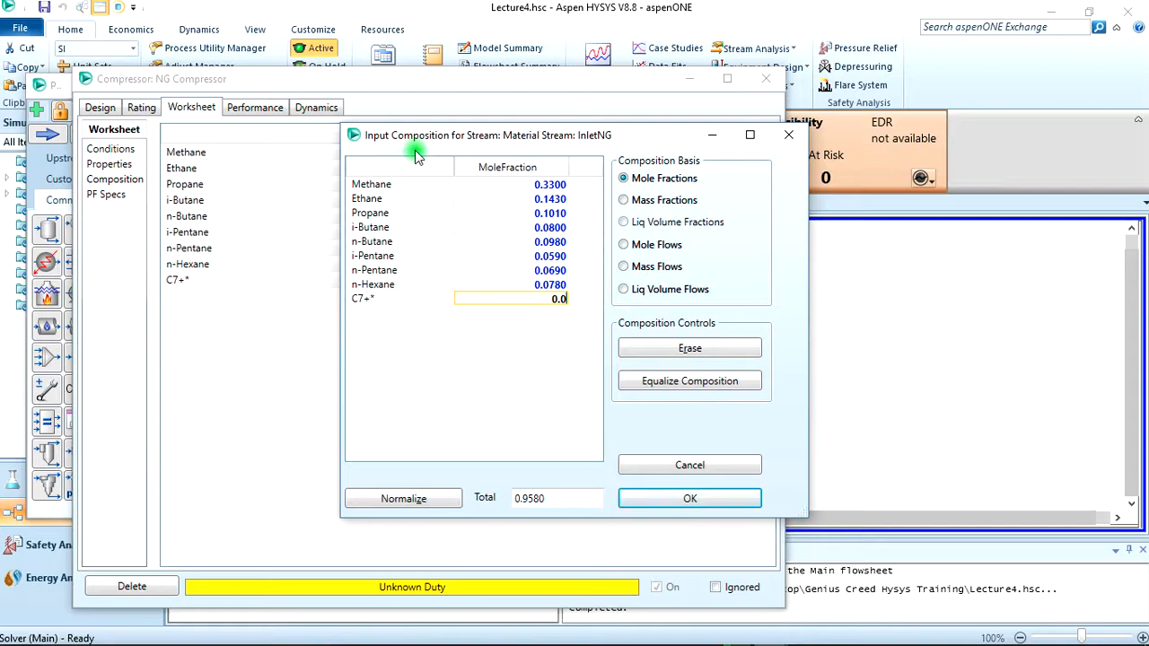
text(0.042)
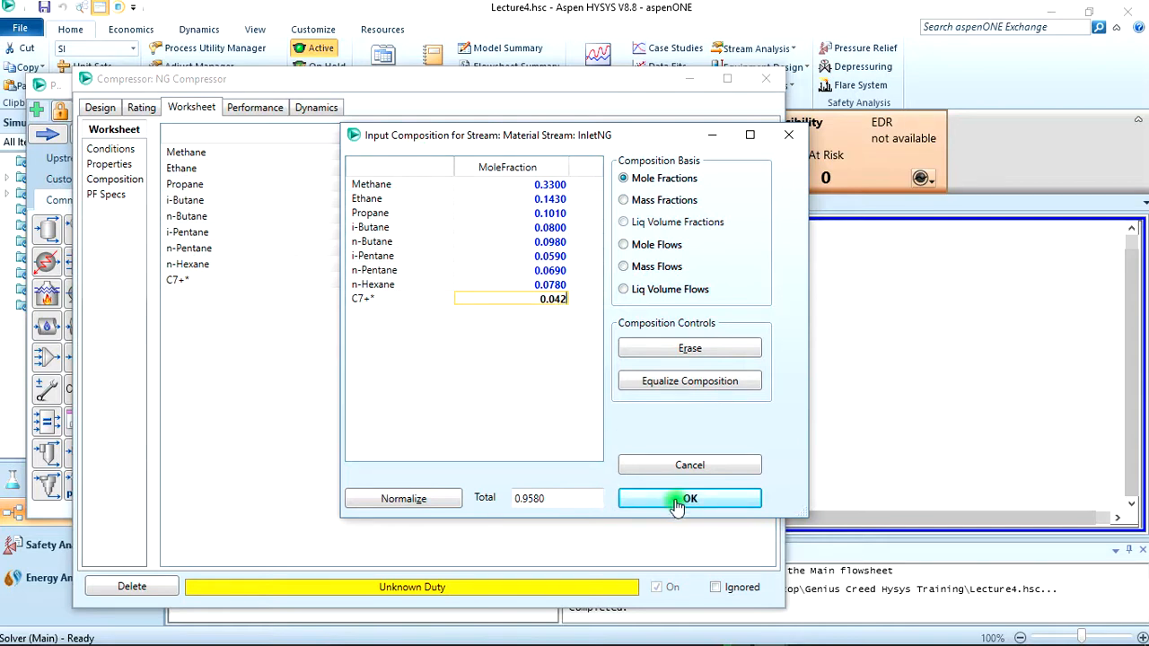
click(689, 499)
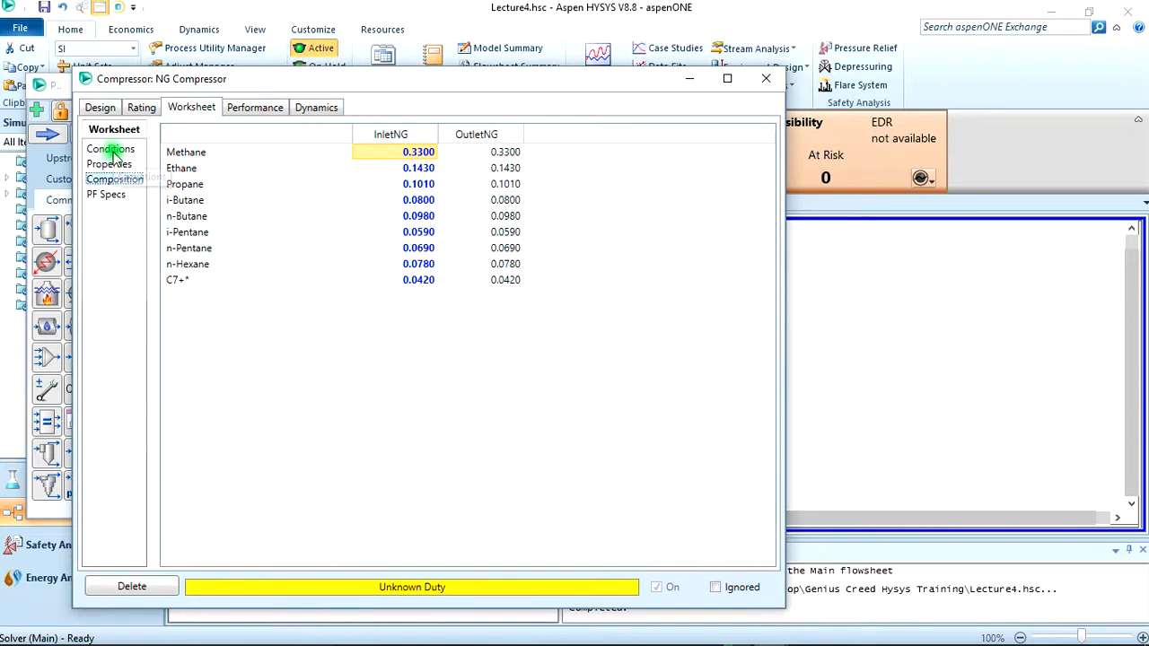
Give InletNG a temperature of 100 °C, pressure of 1 bar and flow of 100 kgmole/h.
click(111, 148)
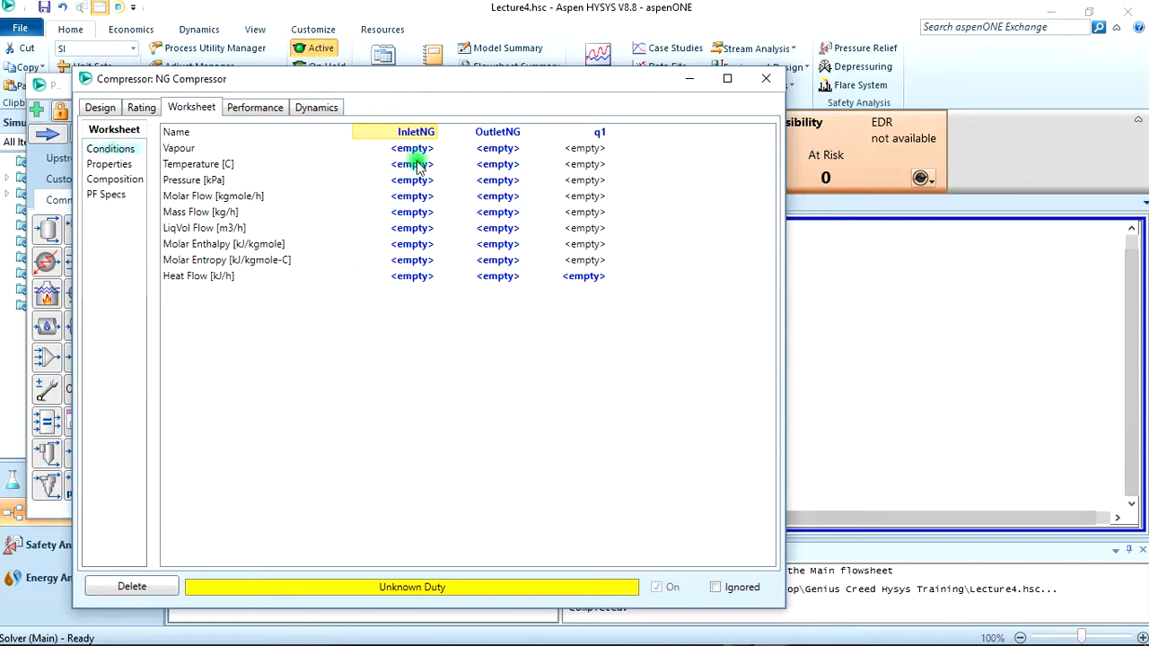
click(411, 164)
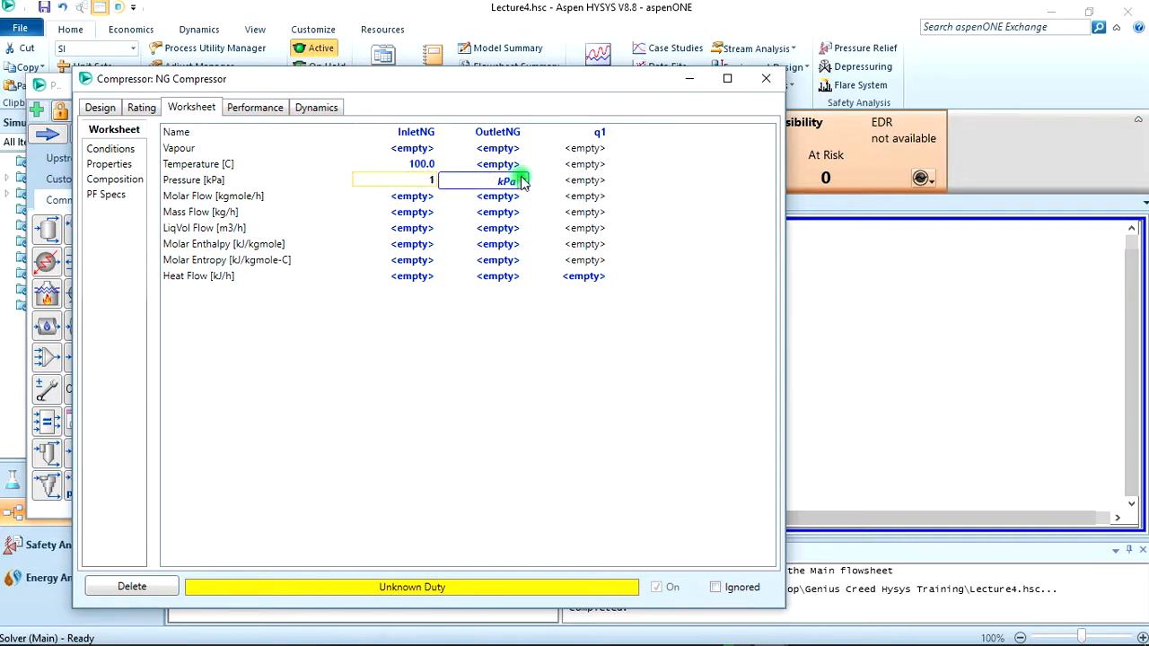
click(521, 180)
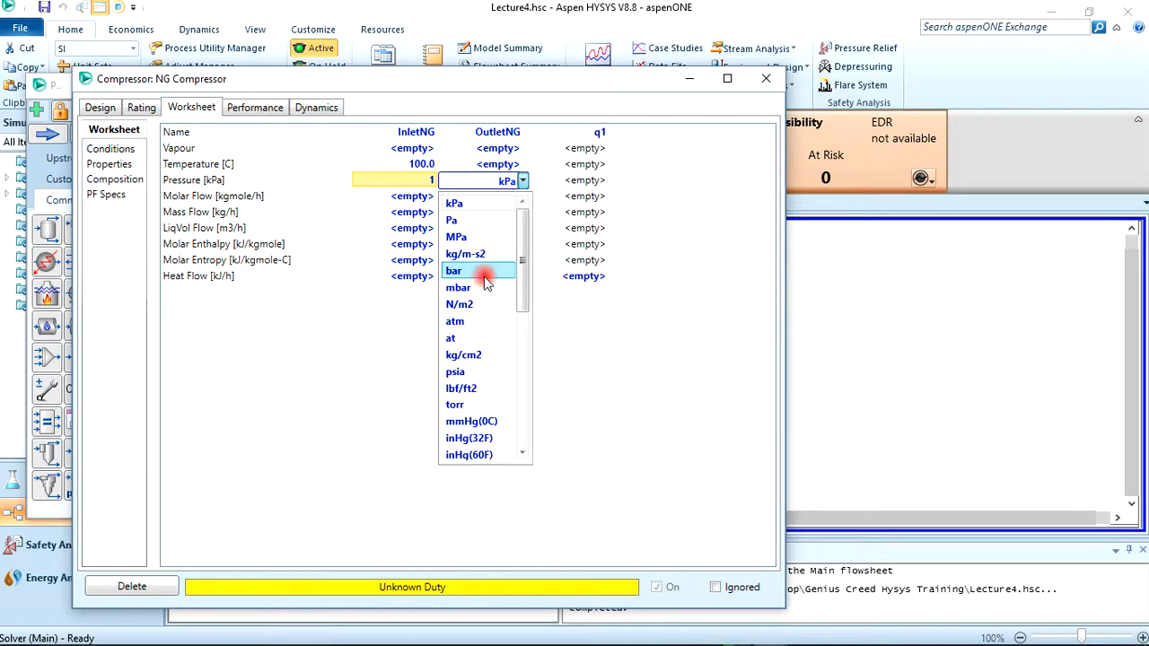
click(453, 271)
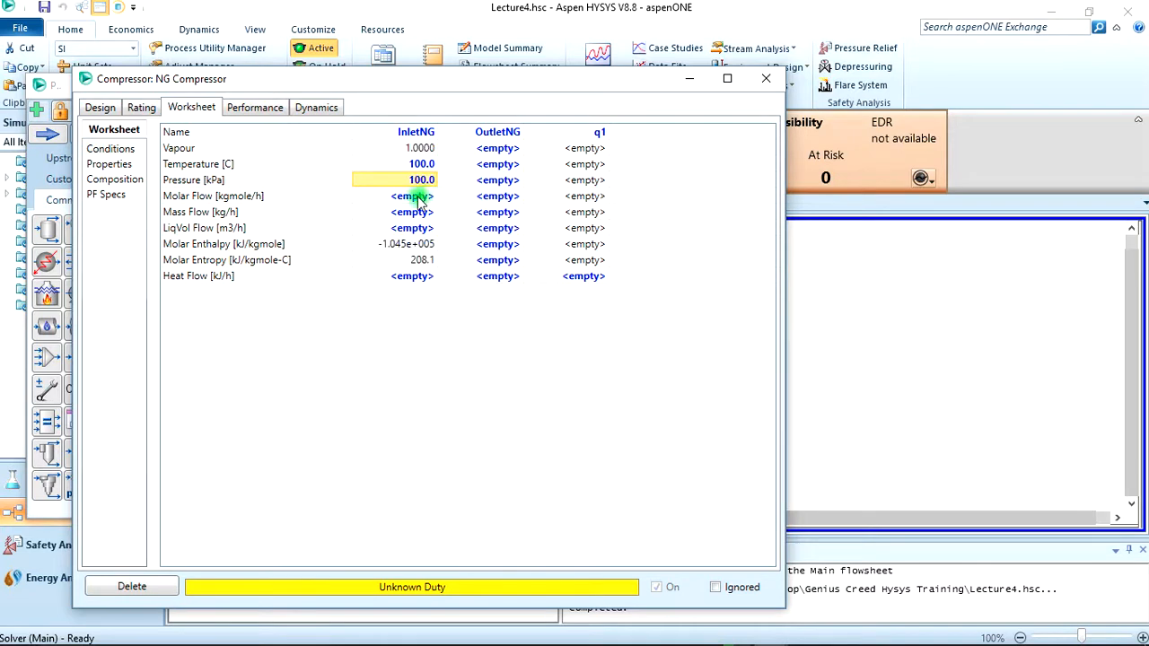
click(411, 196)
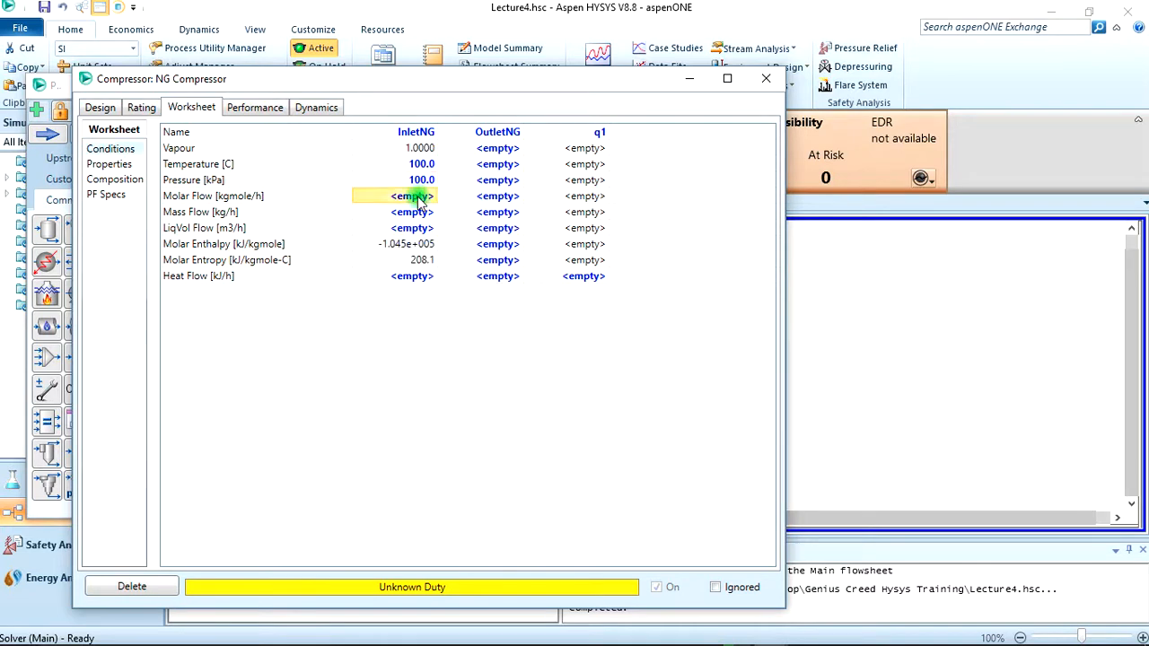
text(100.0)
click(481, 180)
text(500)
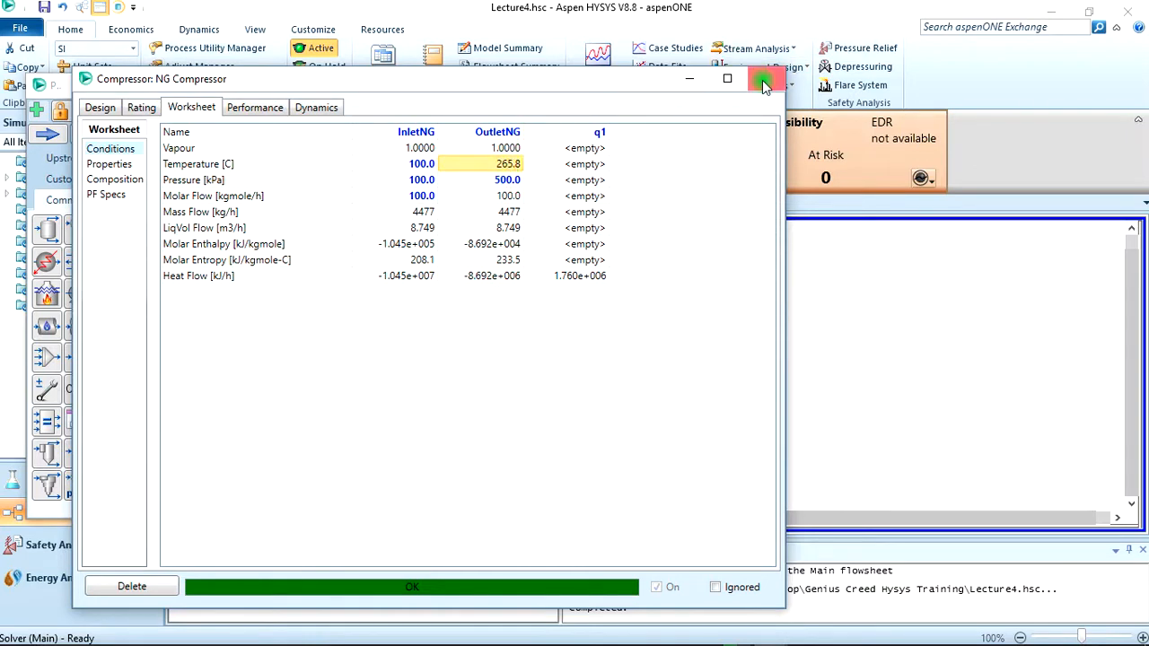
Close the NG Compressor window and switch back to the main flowsheet.
click(765, 79)
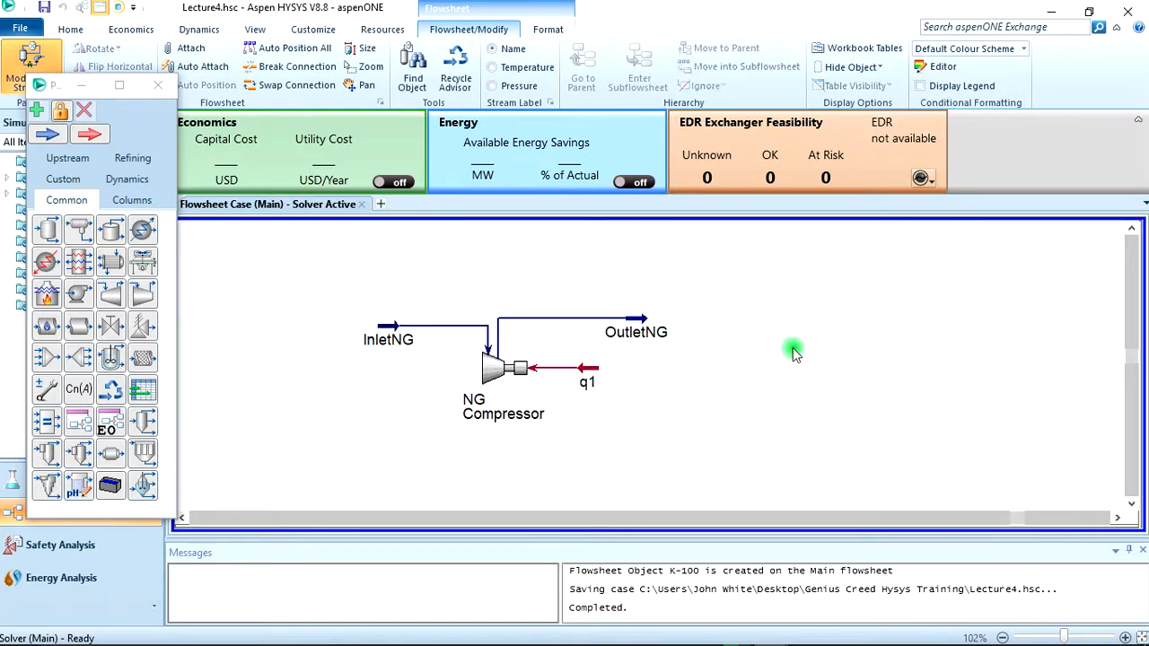
key(alt+tab)
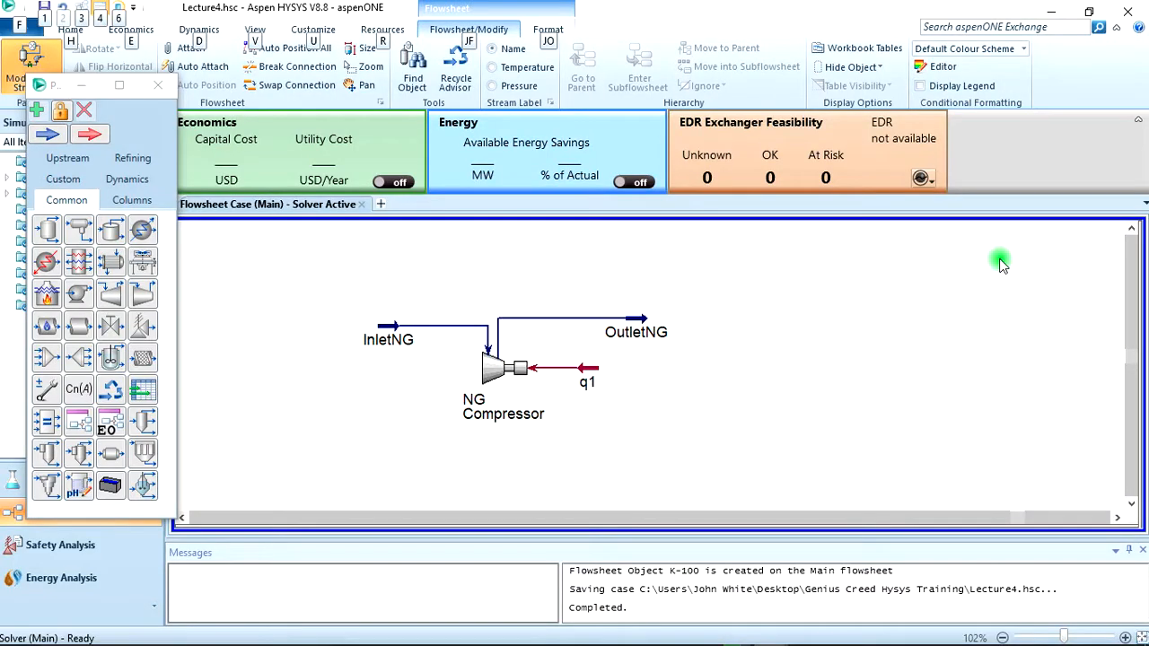
mouse_move(613, 352)
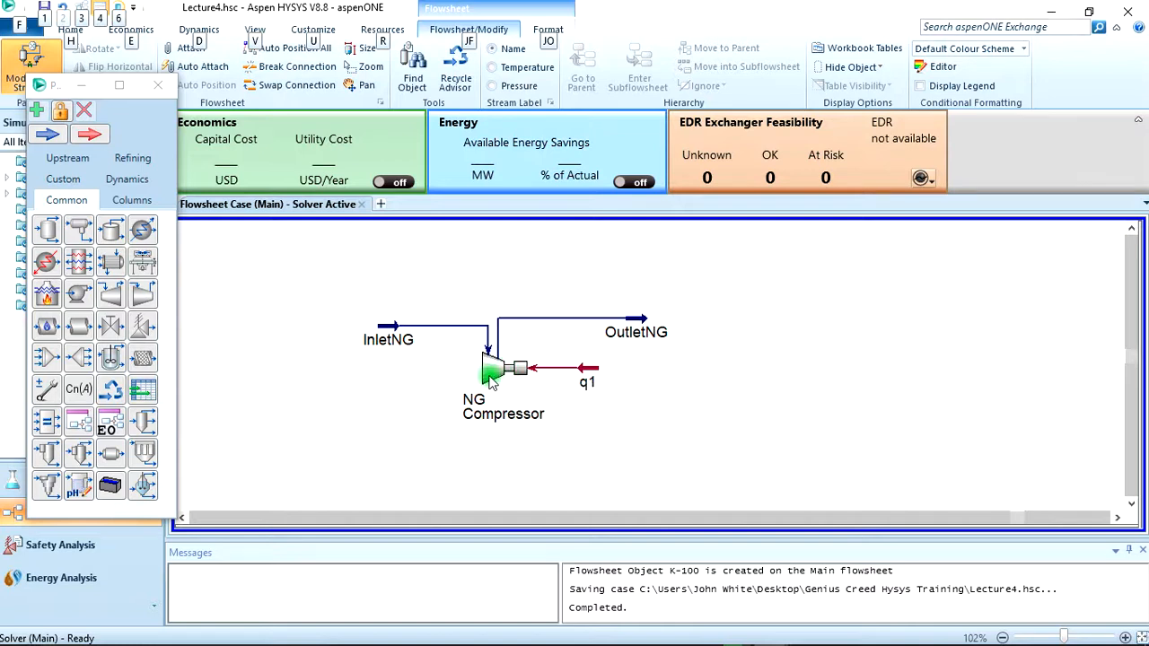
Reopen NG Compressor, check Design Parameters efficiency, then move to the Worksheet.
double_click(491, 373)
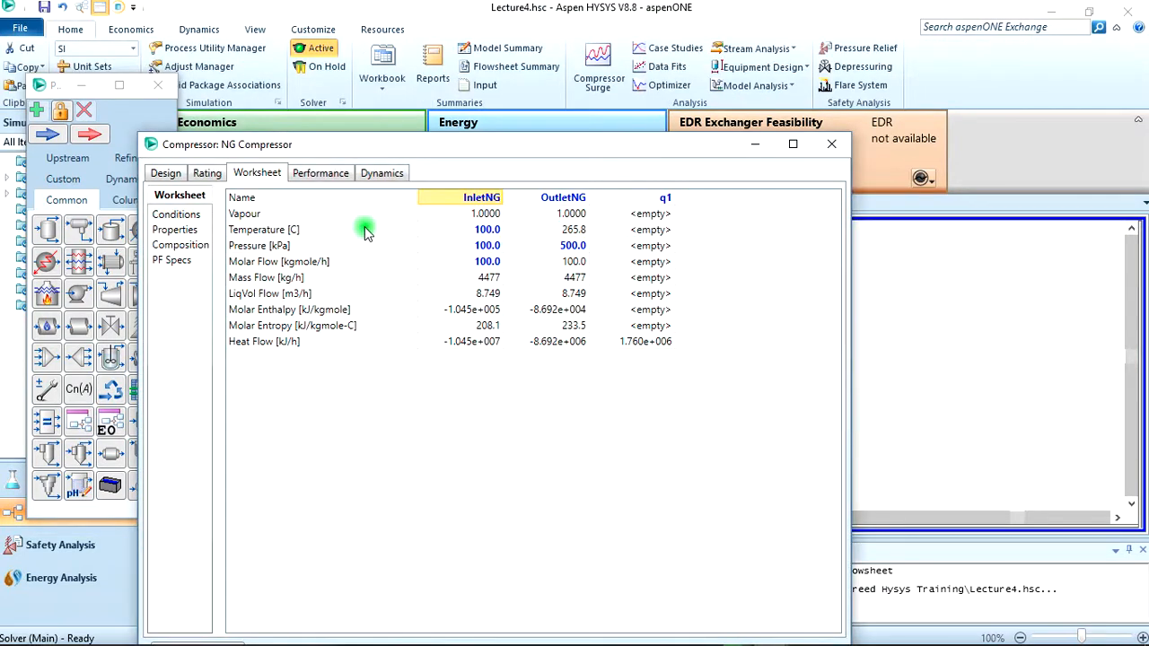
click(165, 172)
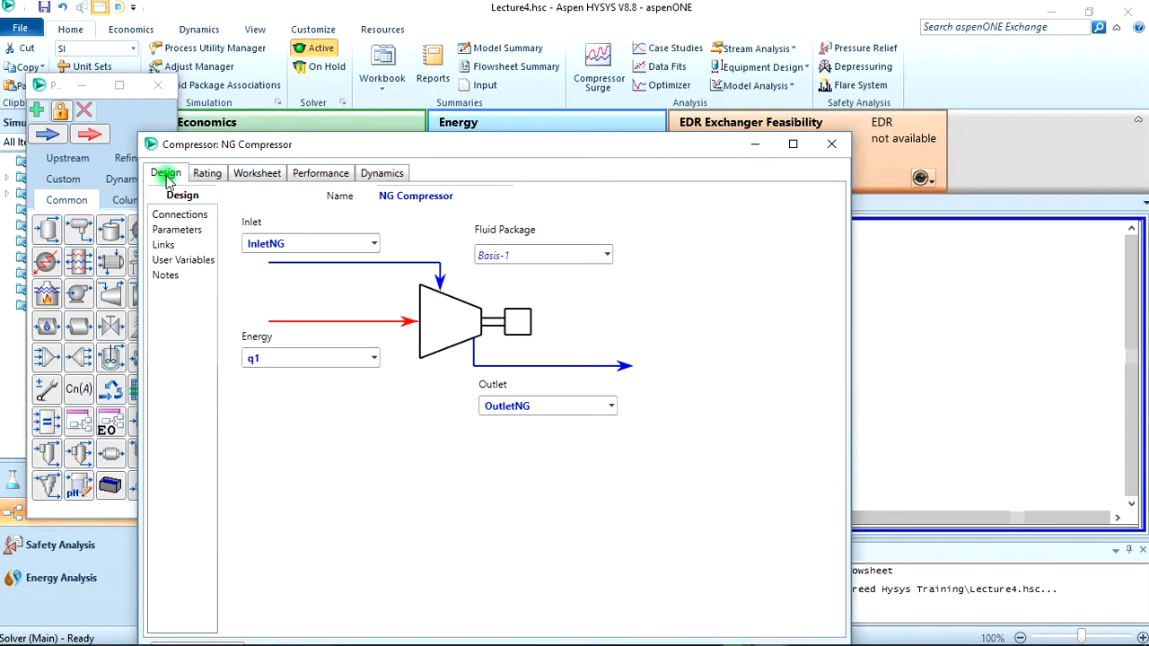
click(177, 229)
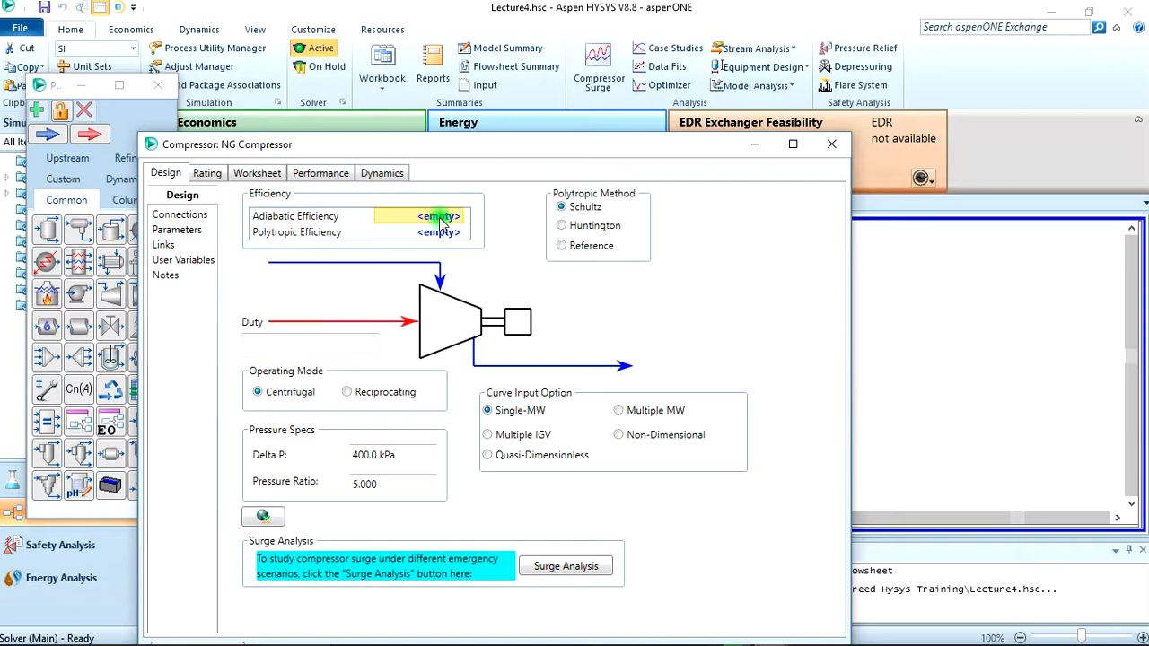
click(256, 172)
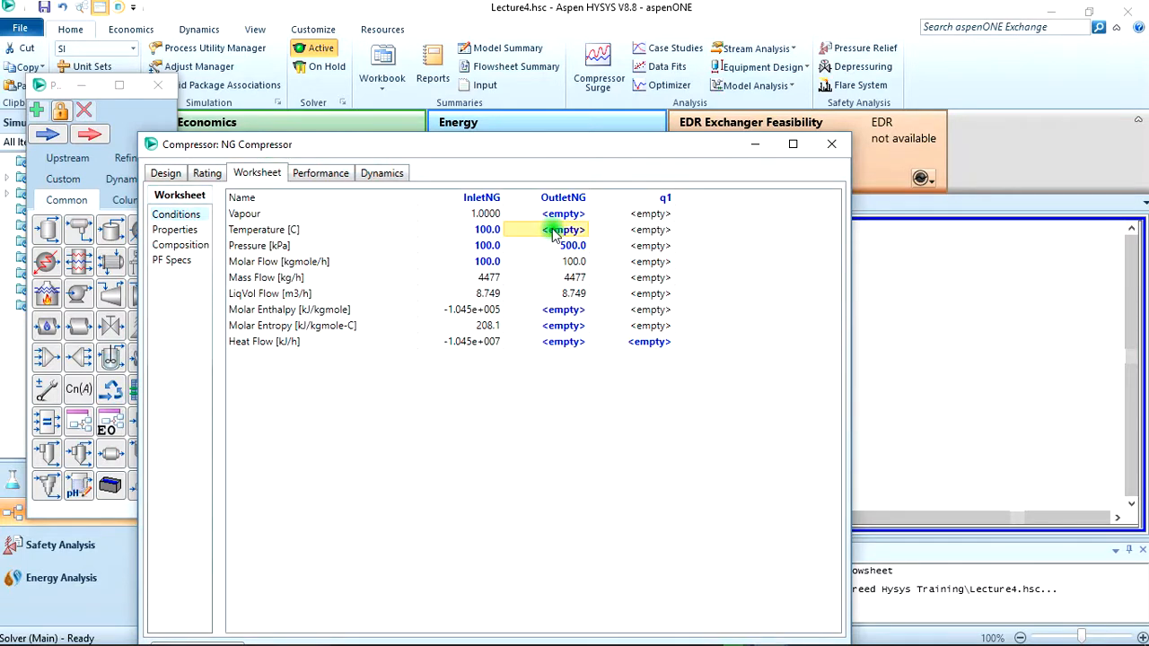
Enter 400 °C for OutletNG temperature and read the 14.946% adiabatic efficiency.
text(400.0)
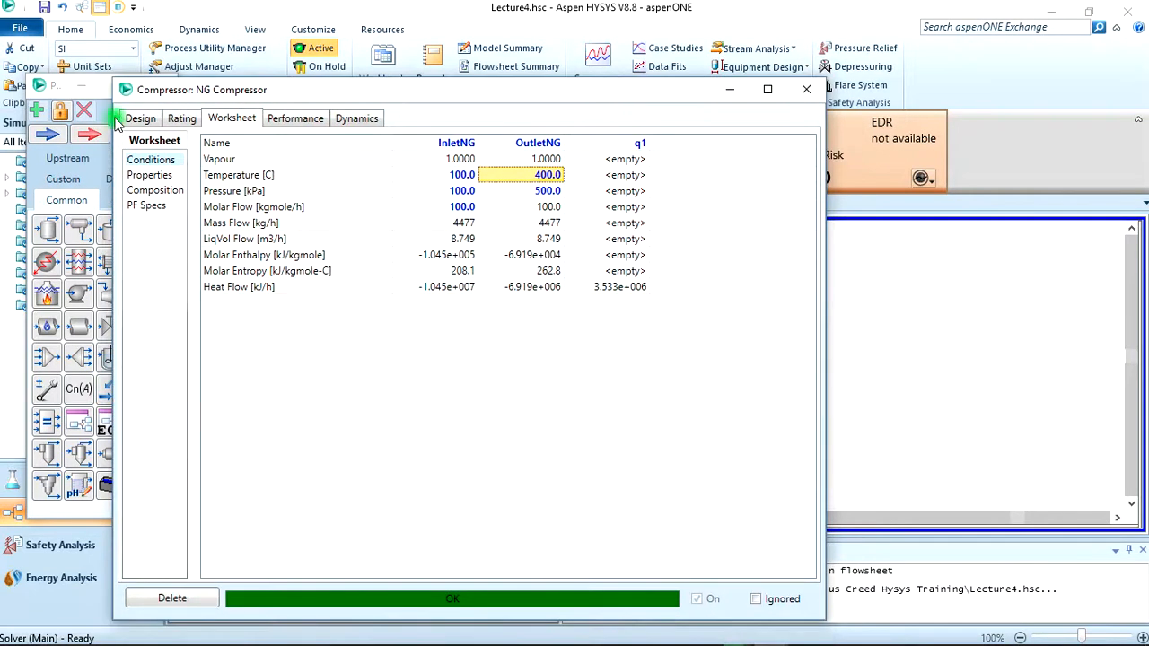
click(140, 117)
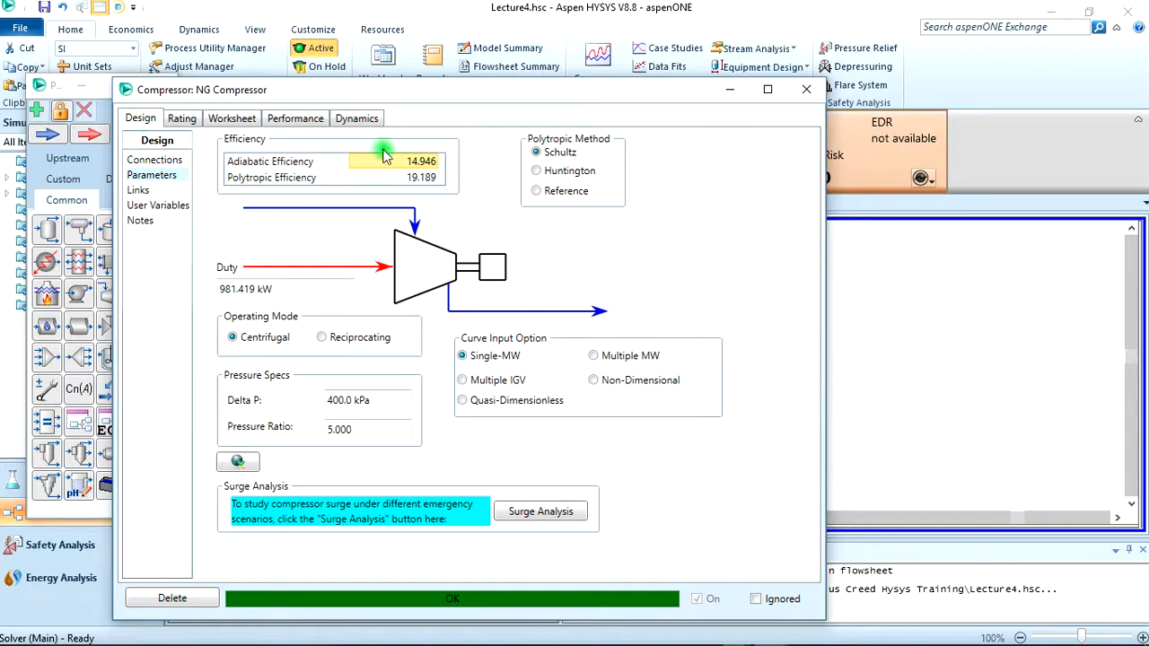
mouse_move(422, 166)
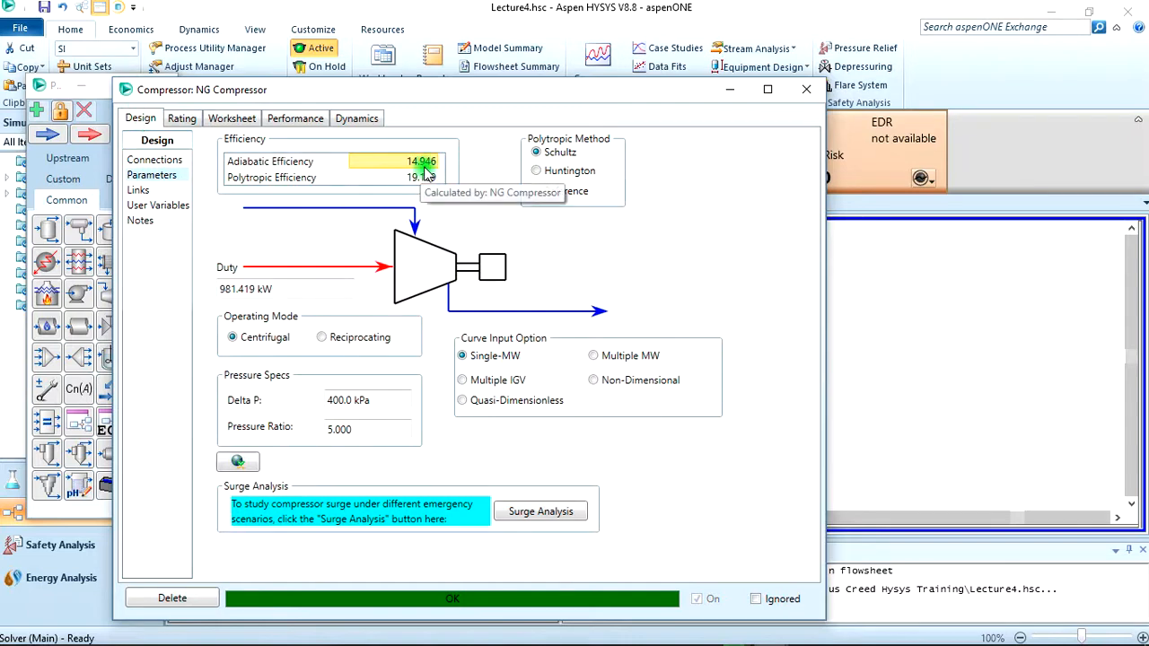